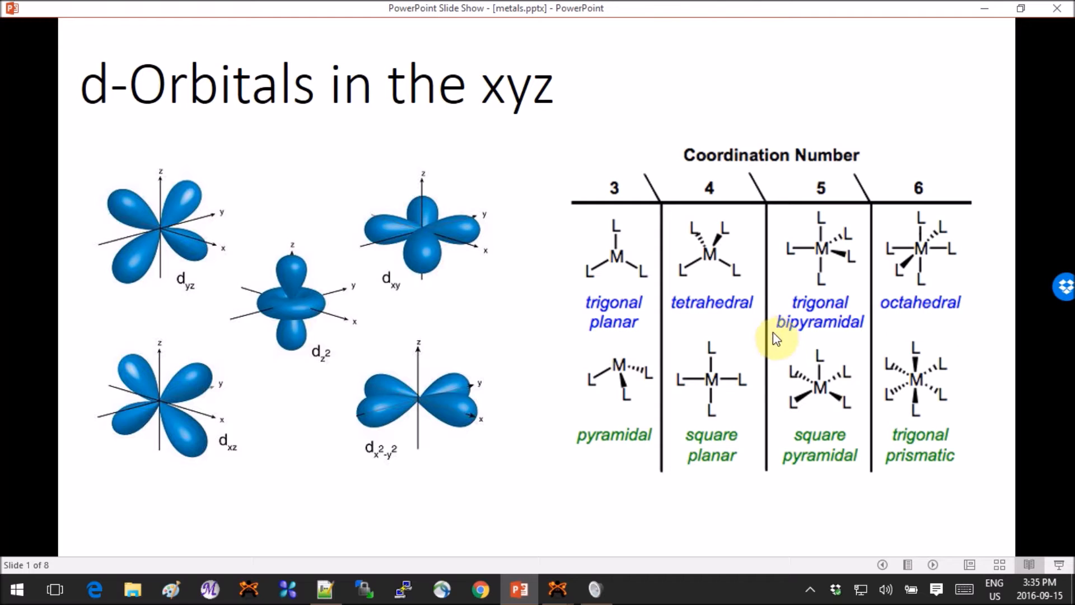
mouse_move(727, 253)
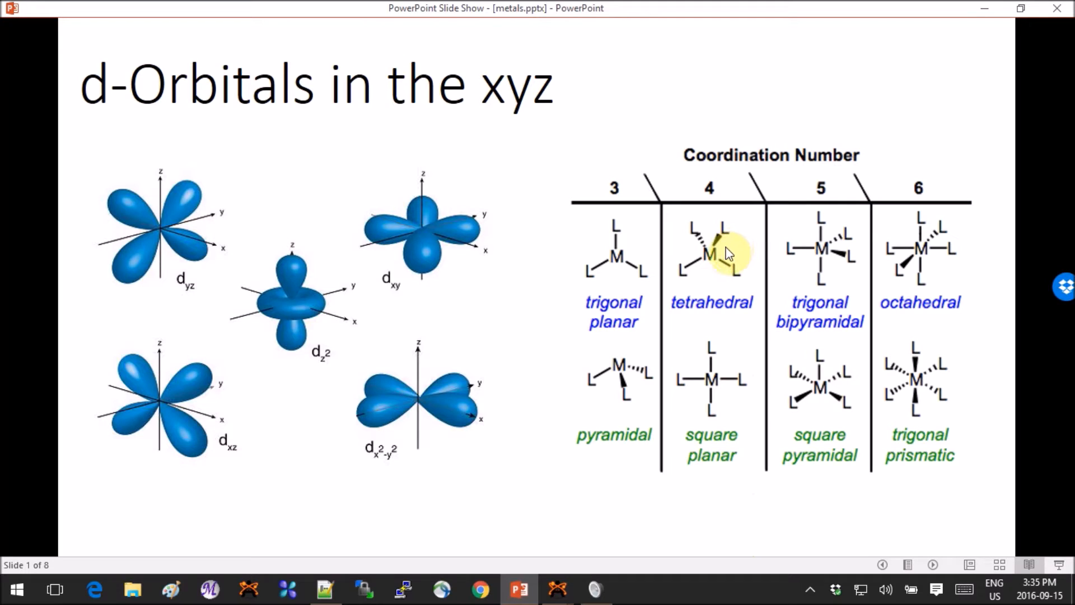
mouse_move(946, 209)
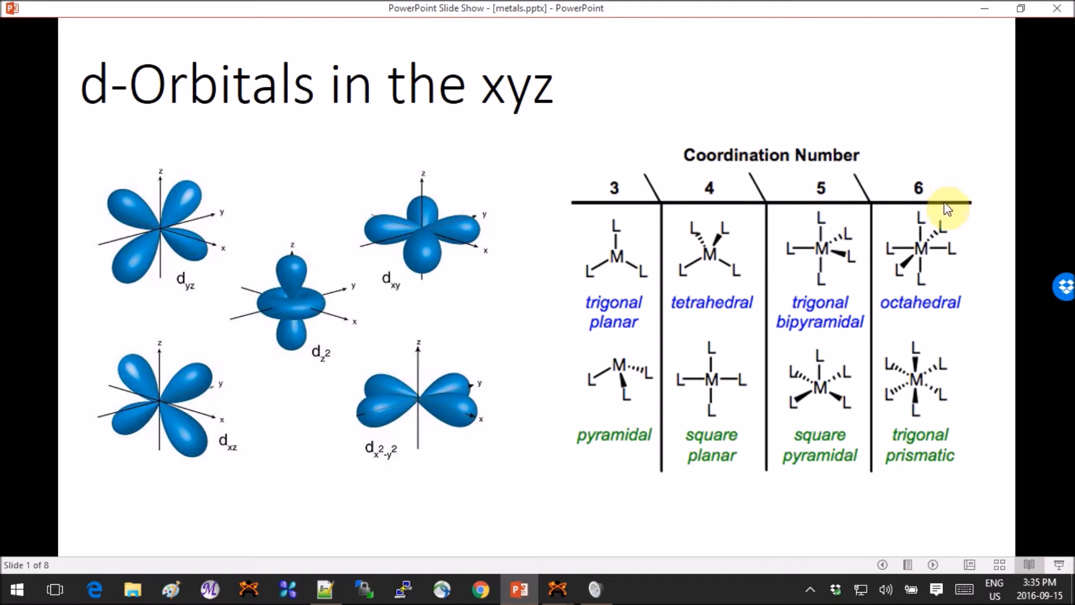
mouse_move(970, 194)
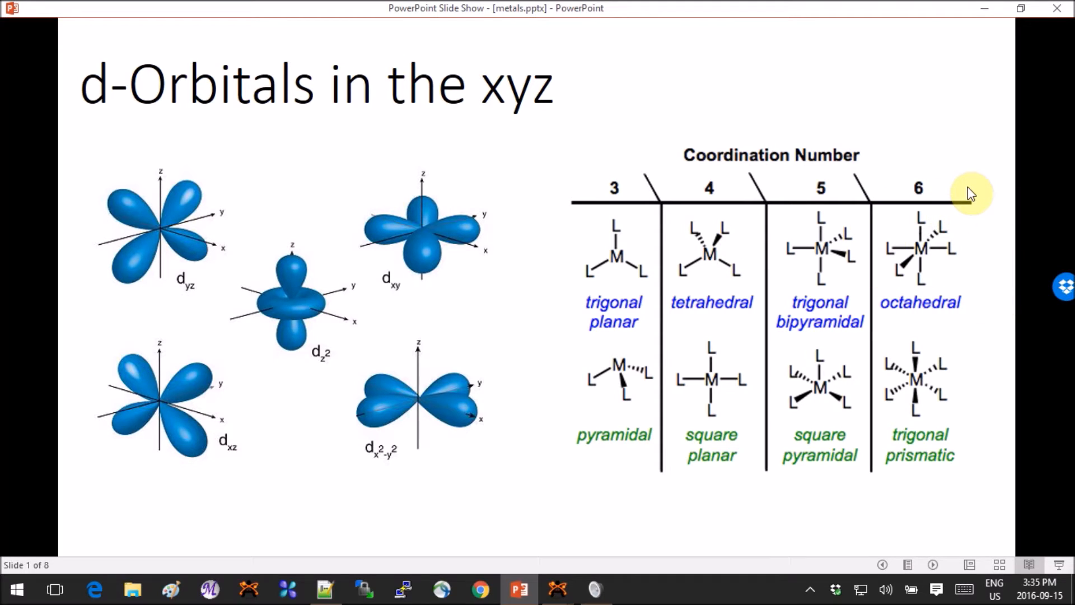
mouse_move(953, 517)
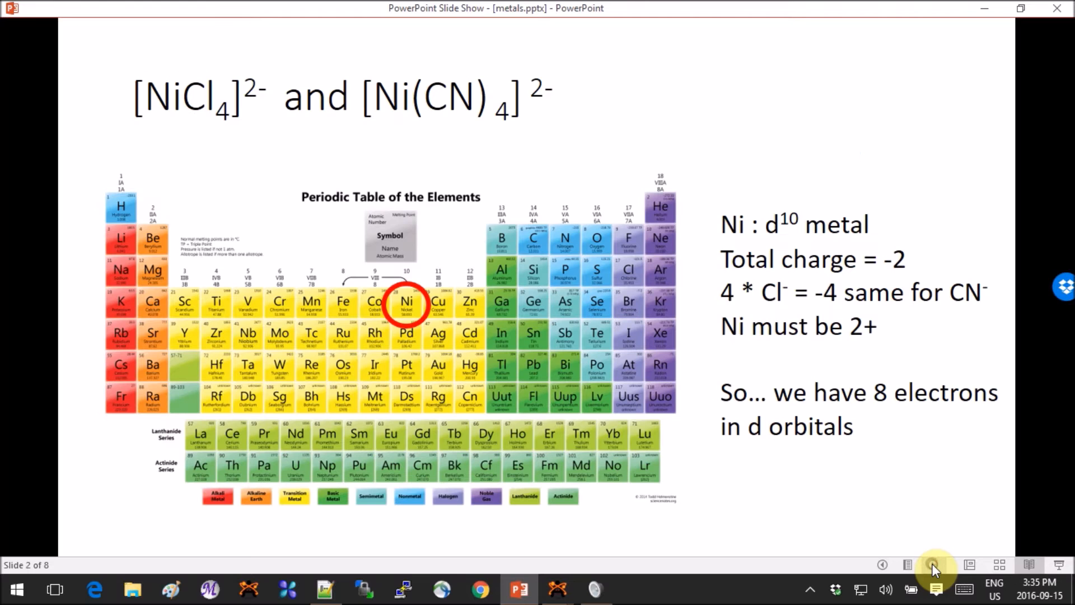
mouse_move(784, 94)
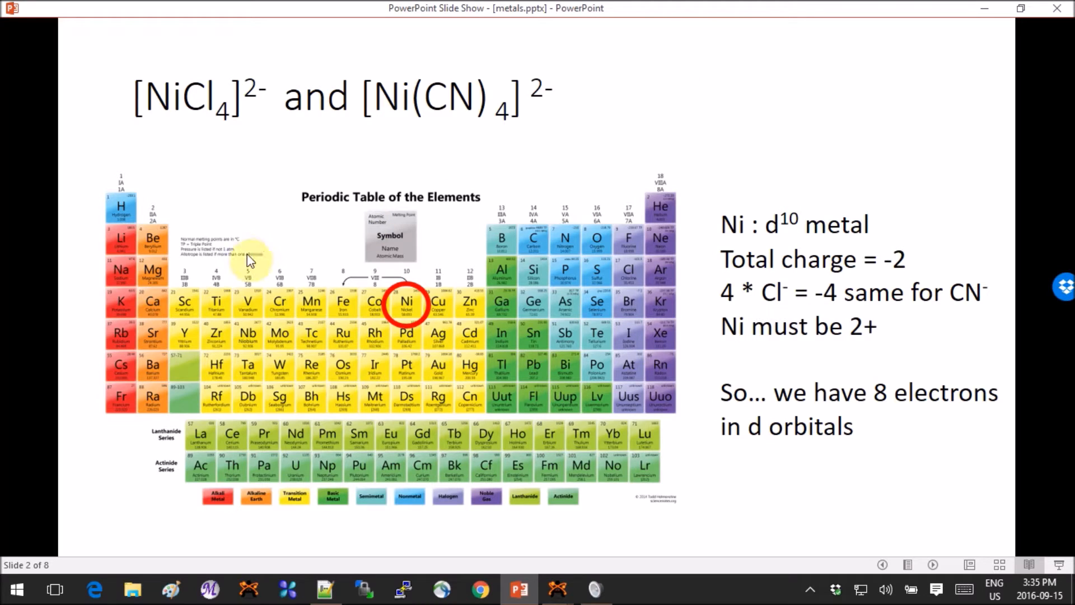
mouse_move(123, 309)
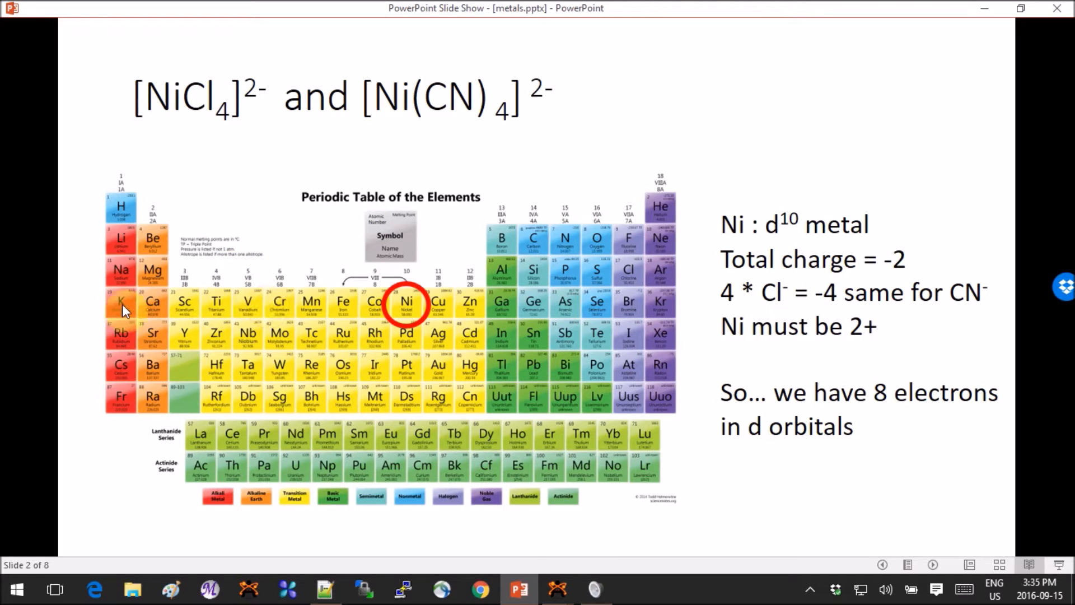
mouse_move(384, 314)
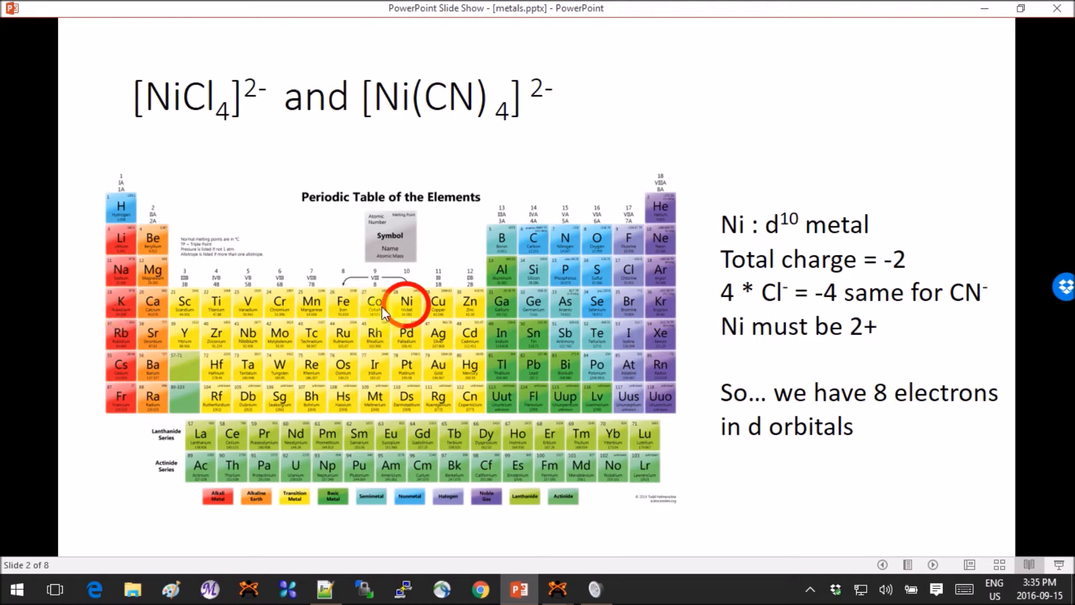
mouse_move(583, 292)
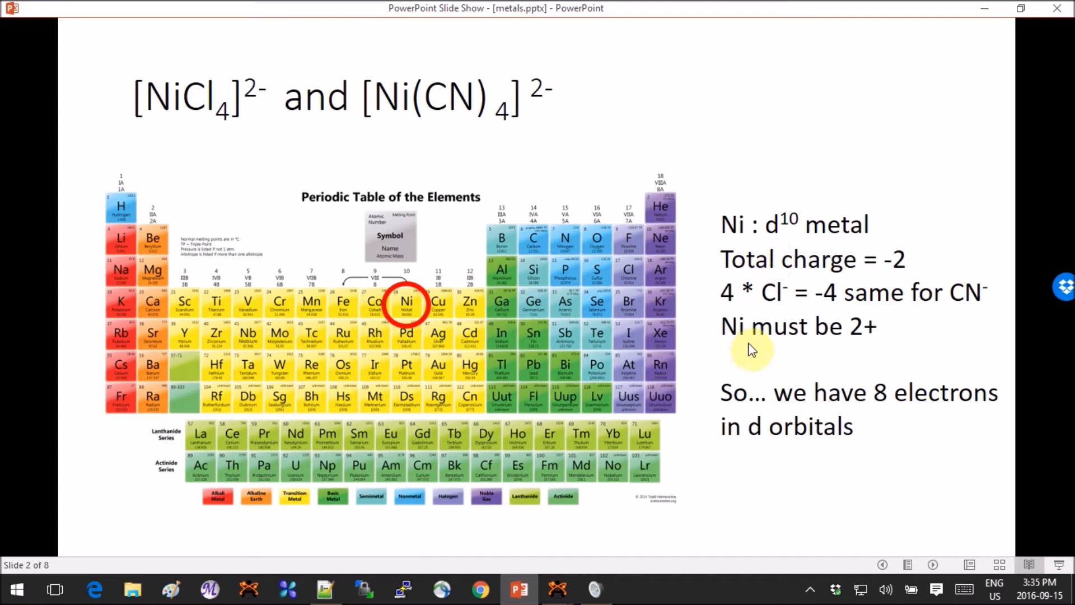
mouse_move(846, 357)
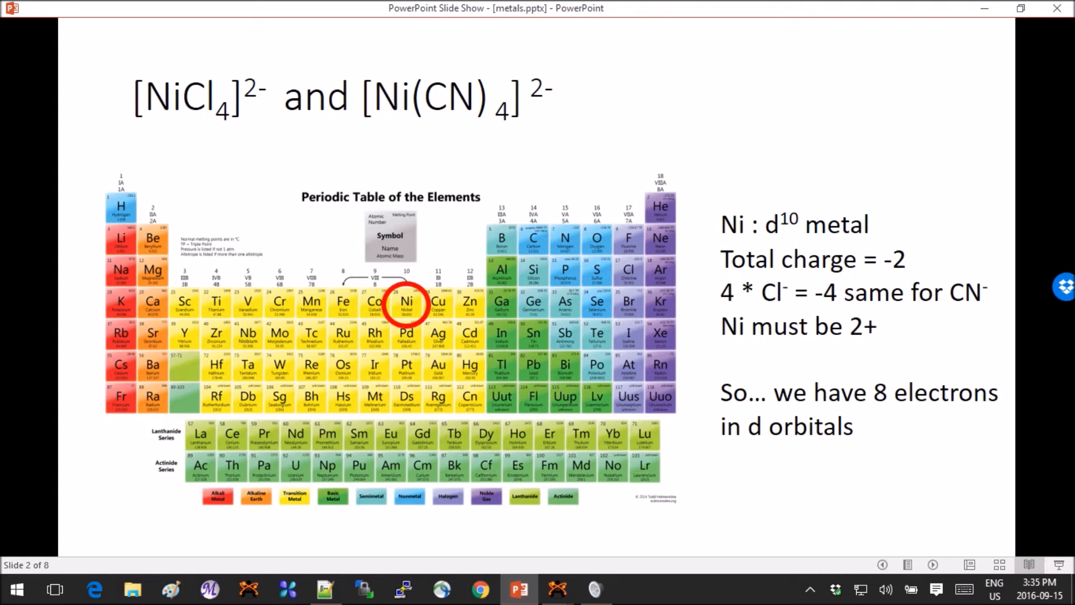
mouse_move(940, 549)
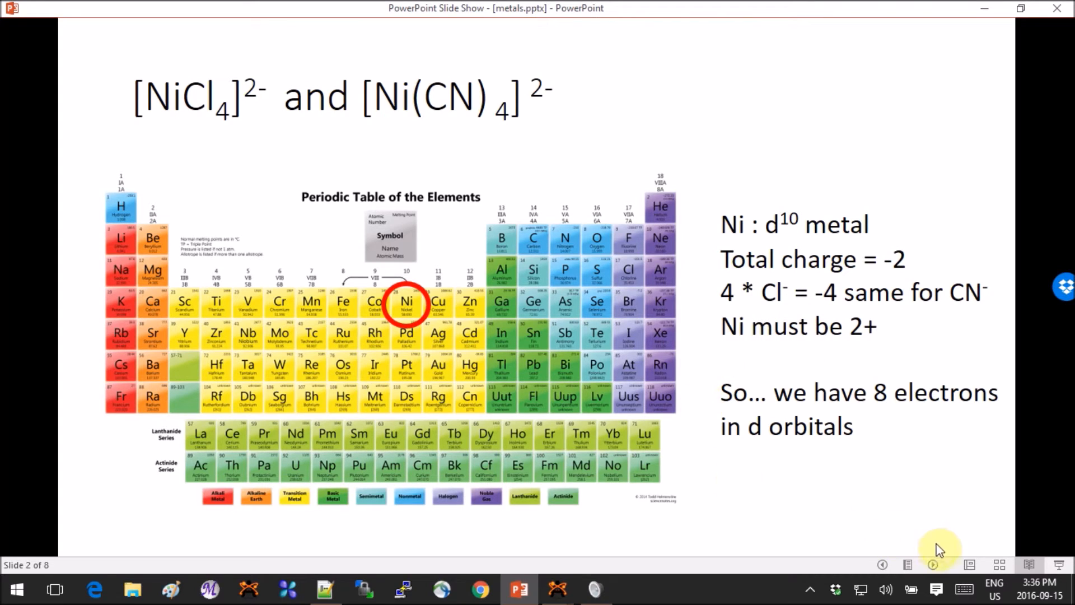
mouse_move(932, 566)
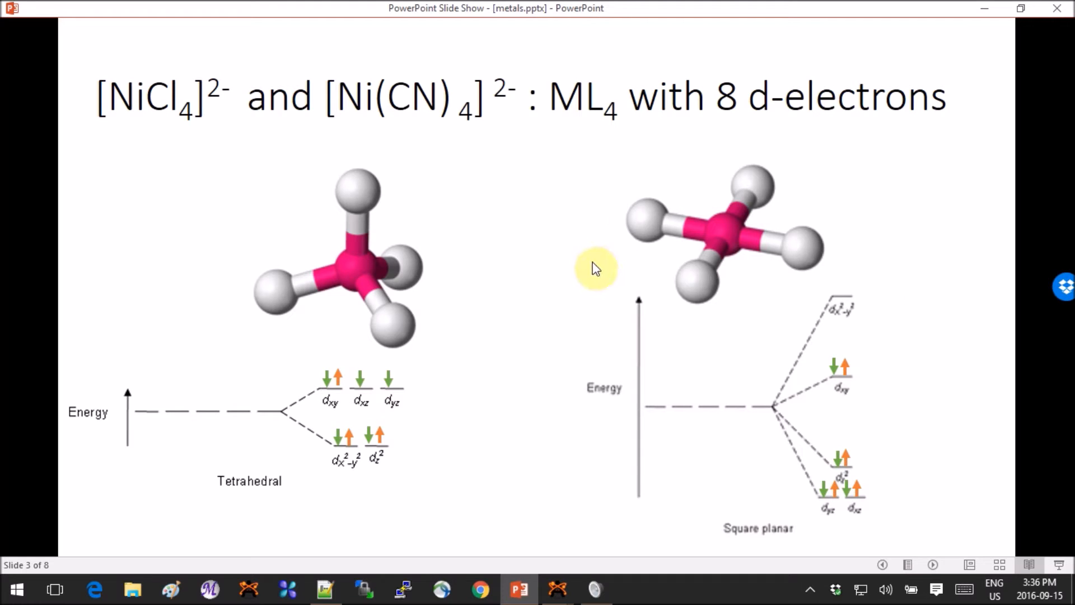
mouse_move(477, 311)
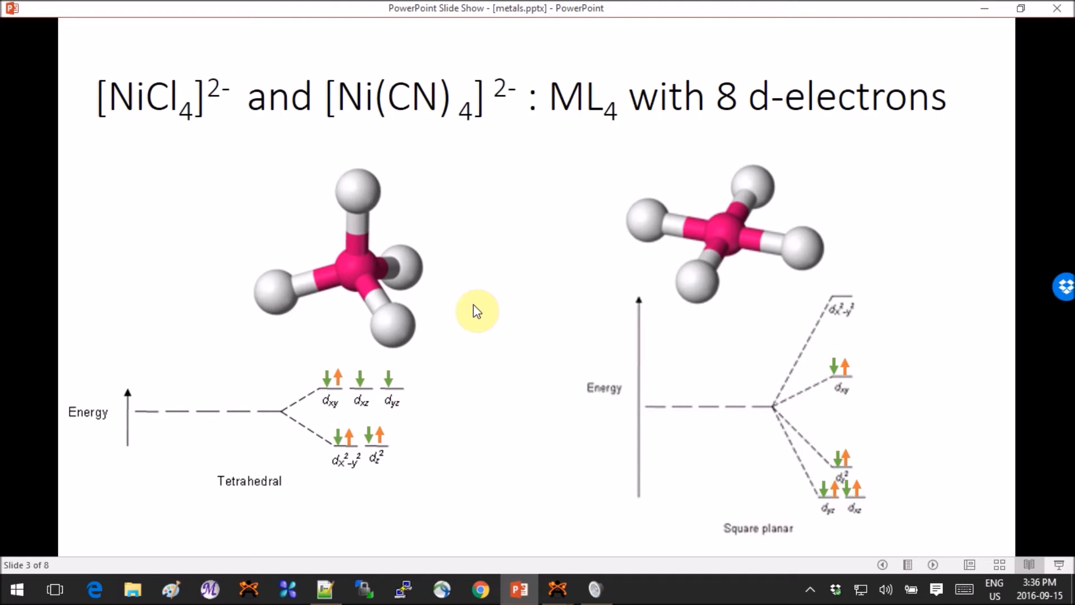
mouse_move(430, 438)
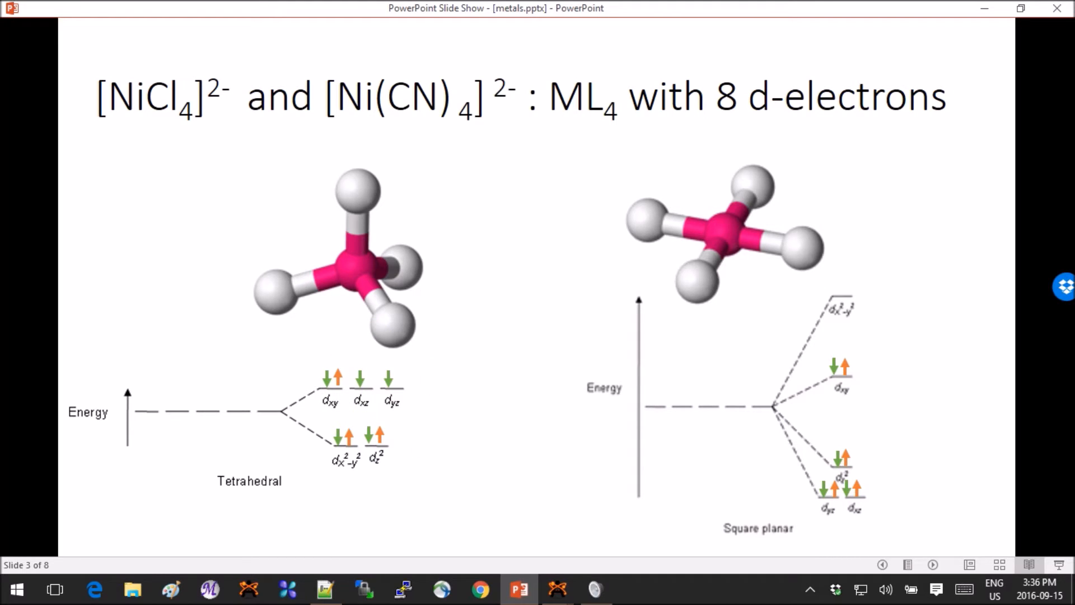
mouse_move(621, 270)
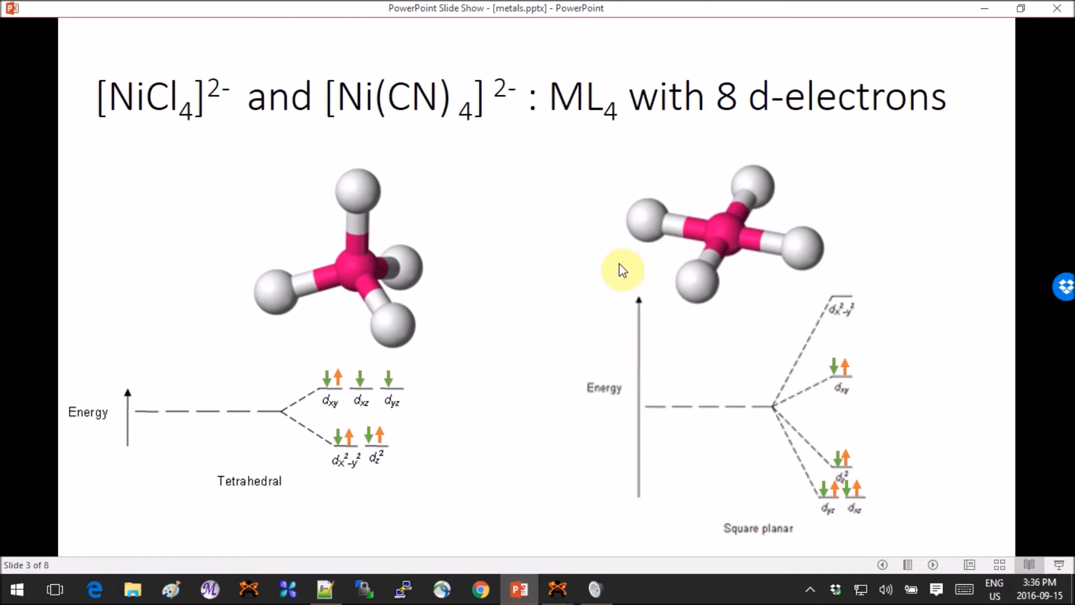
mouse_move(876, 327)
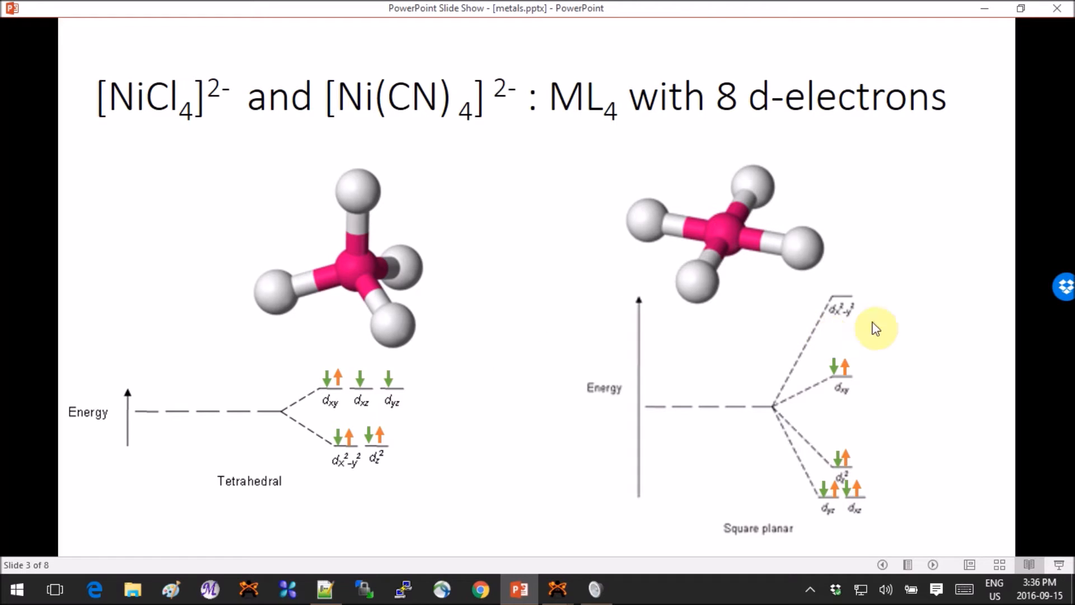
mouse_move(931, 320)
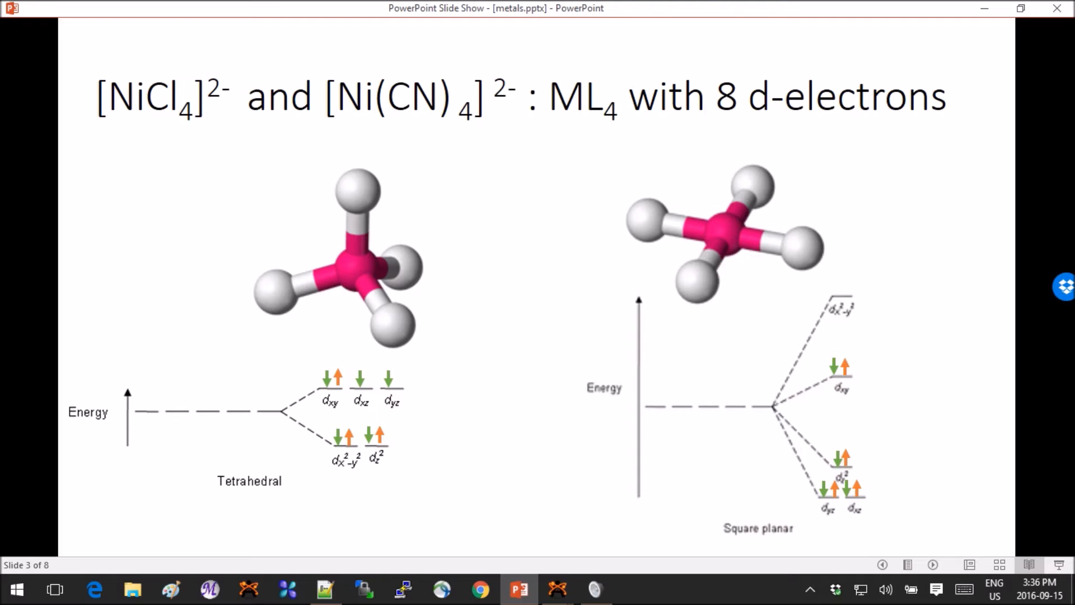
mouse_move(548, 323)
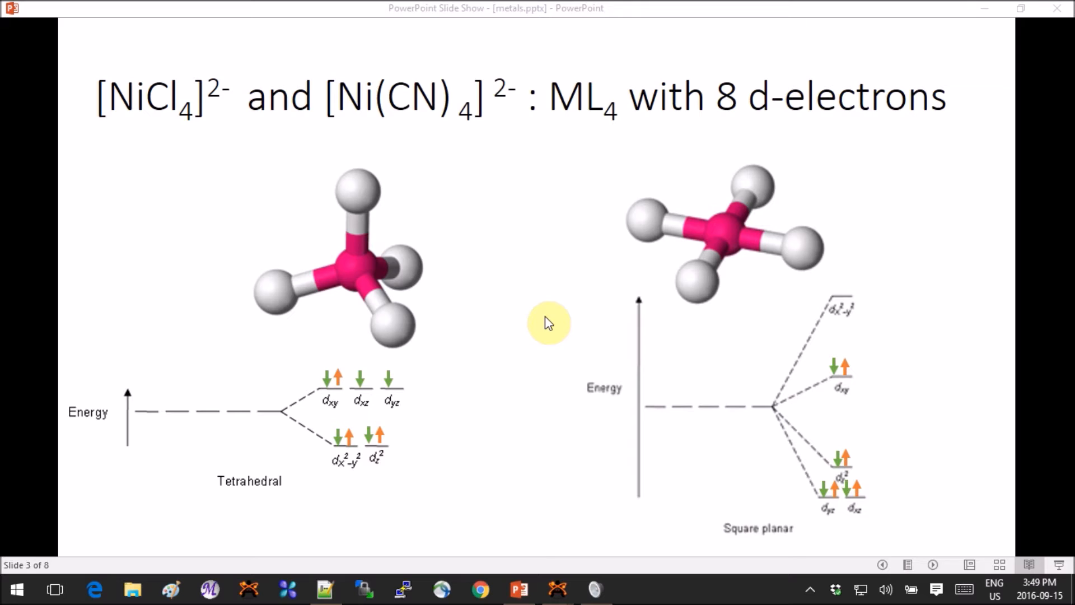
mouse_move(747, 282)
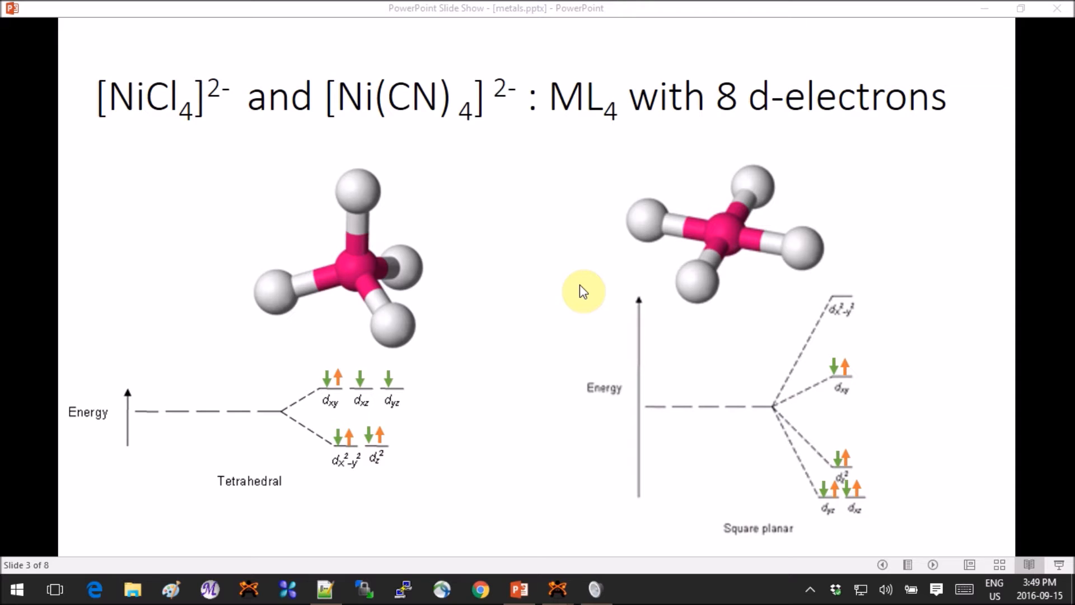
mouse_move(415, 516)
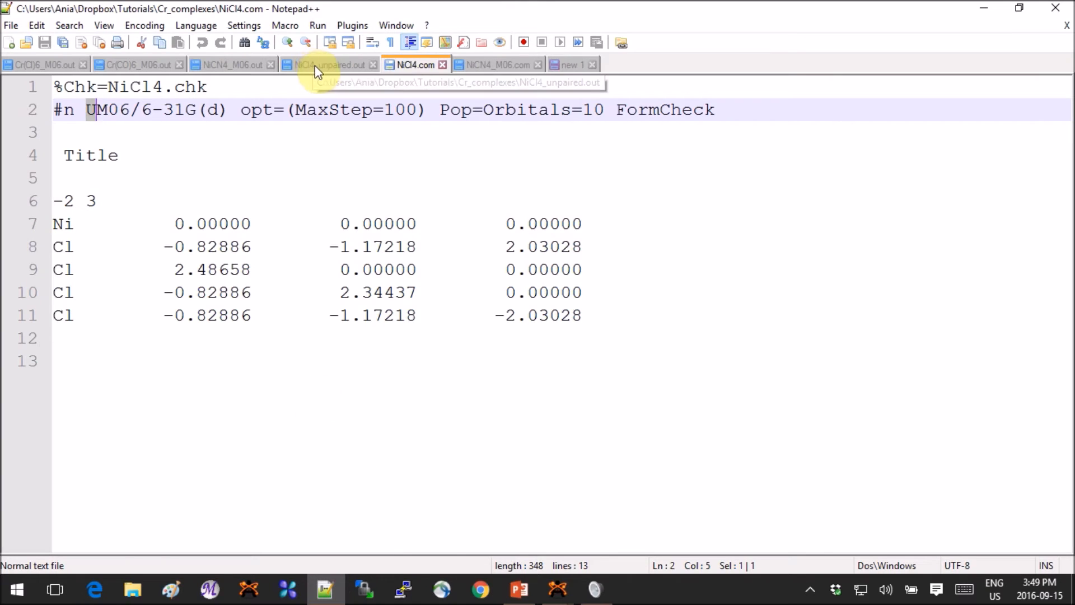
Bring up the NiCN4_M06.com Gaussian input after glancing at the NiCl4_unpaired.out tab.
left_click(332, 64)
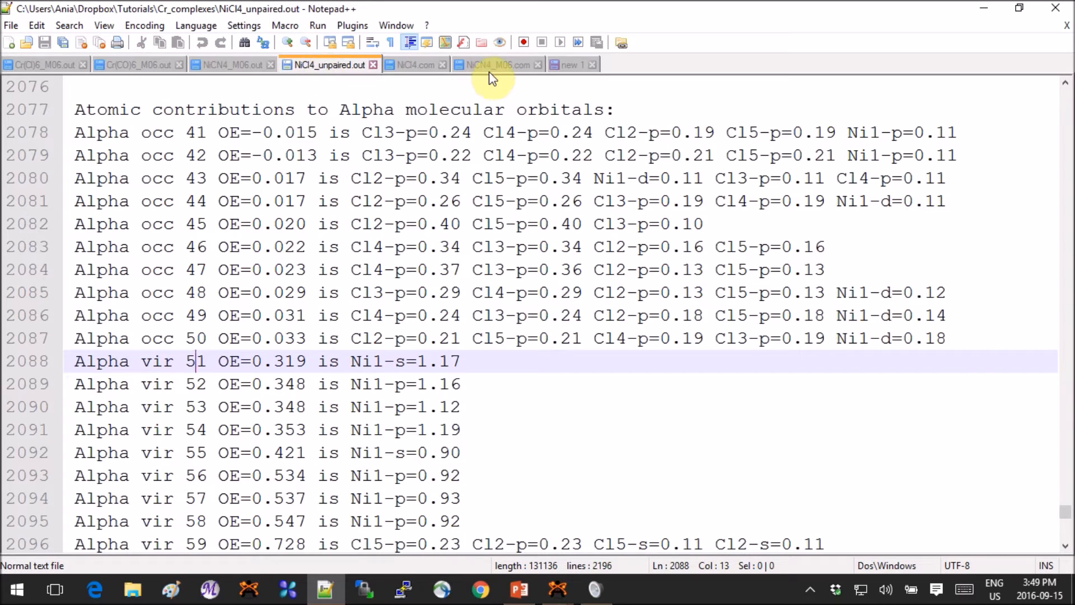
left_click(499, 64)
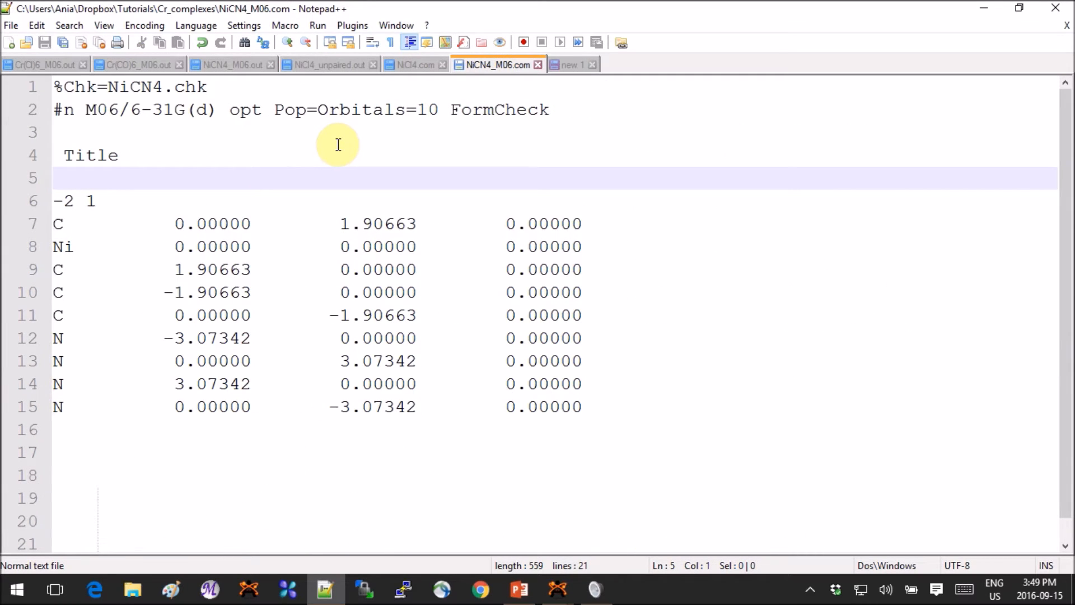
mouse_move(223, 176)
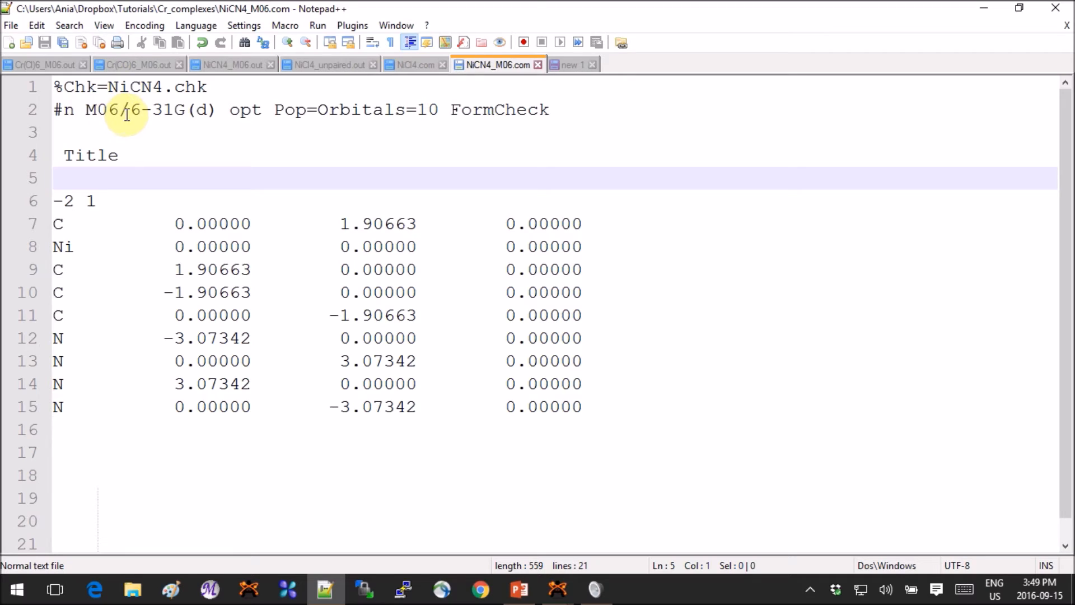
mouse_move(245, 110)
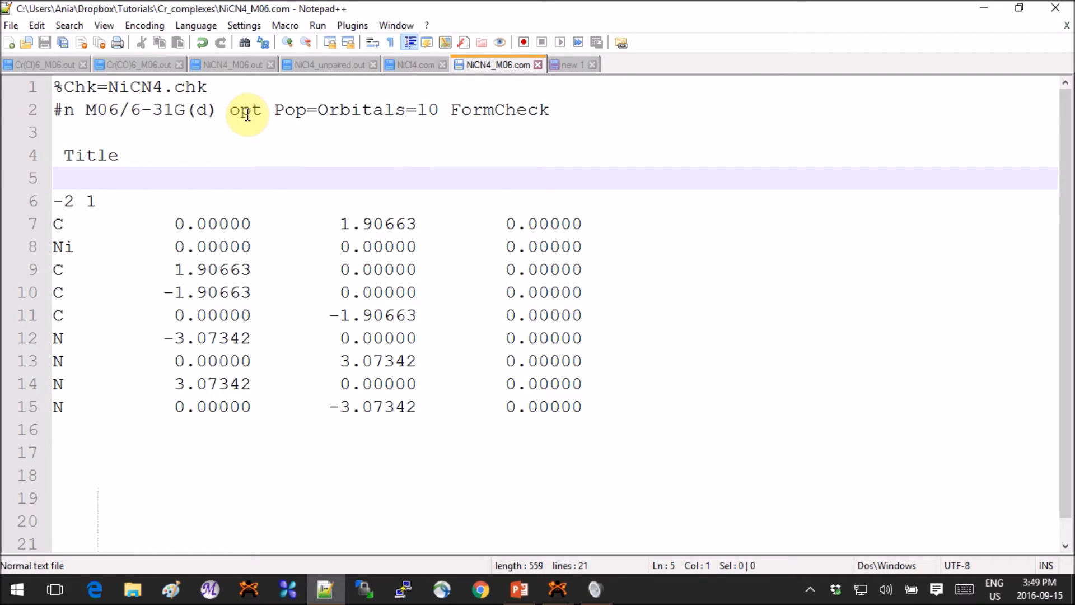
mouse_move(444, 110)
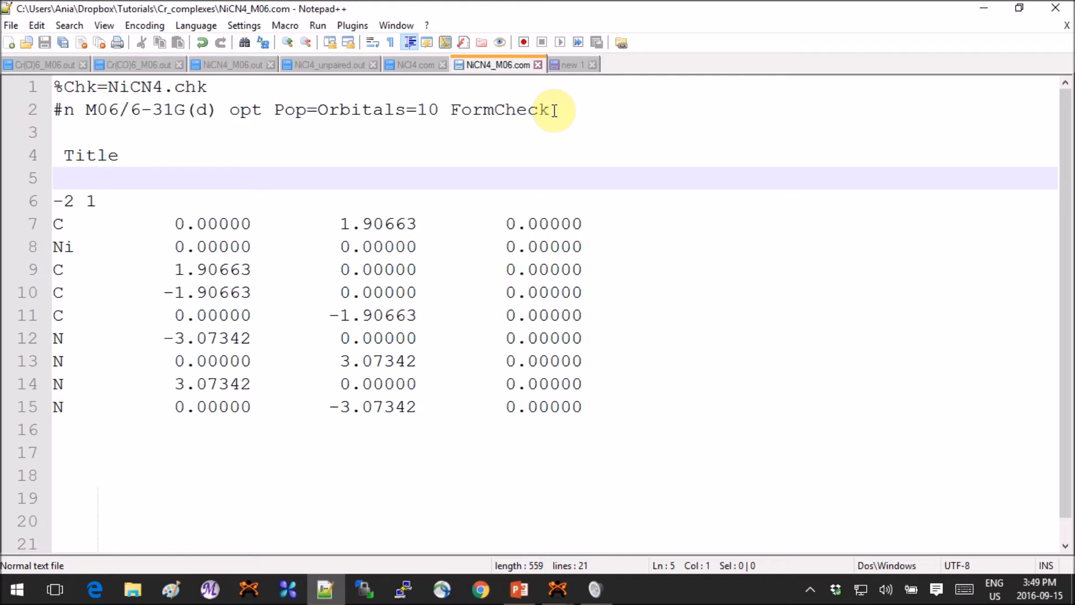
mouse_move(81, 201)
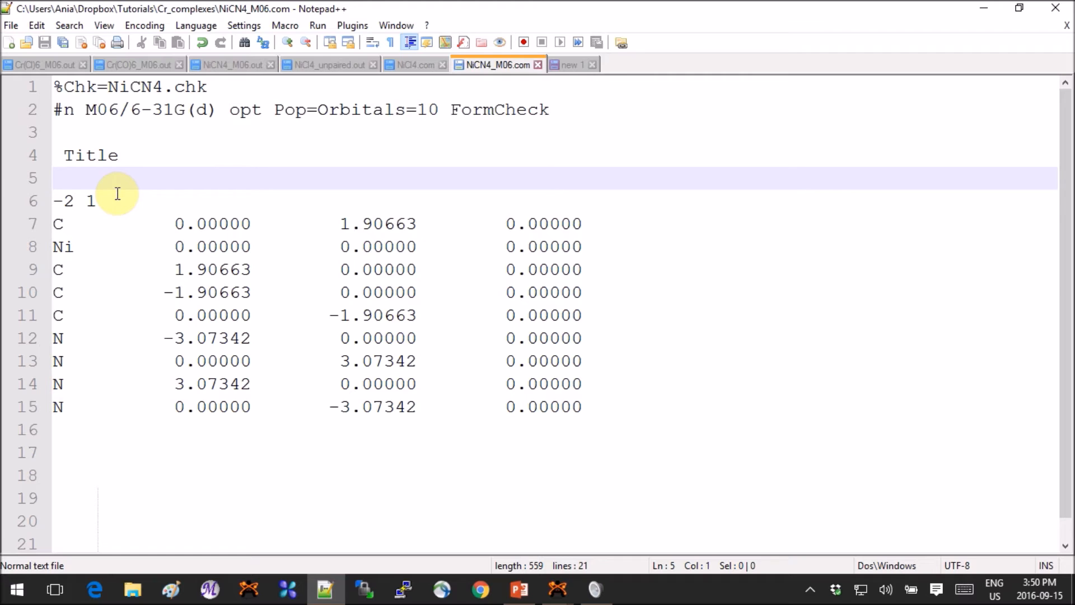
mouse_move(511, 361)
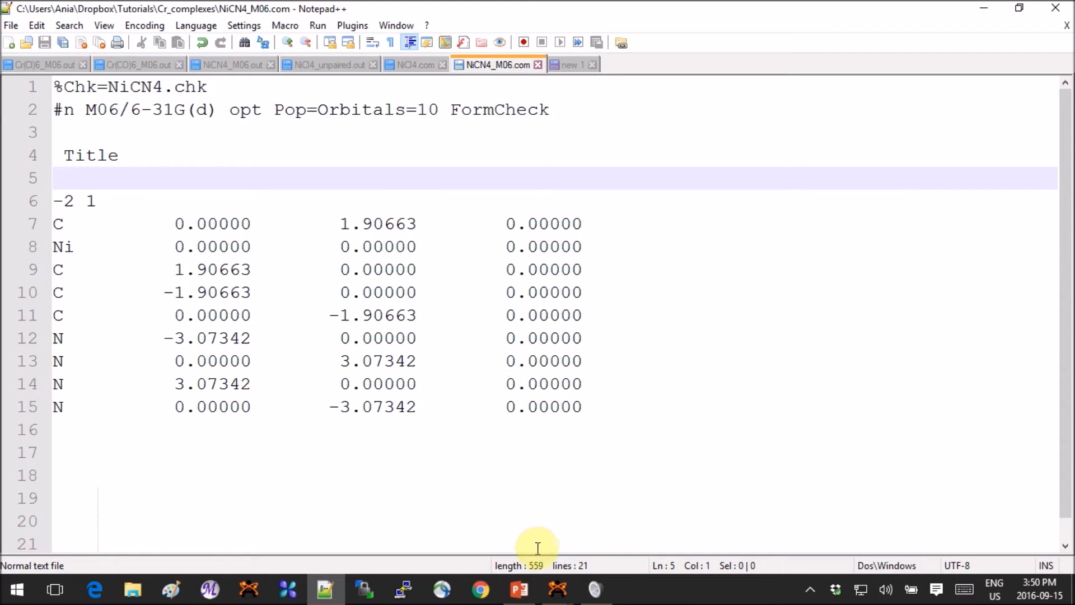
Return from Notepad++ to the running slideshow on the square planar [Ni(CN)4]2− slide.
left_click(519, 590)
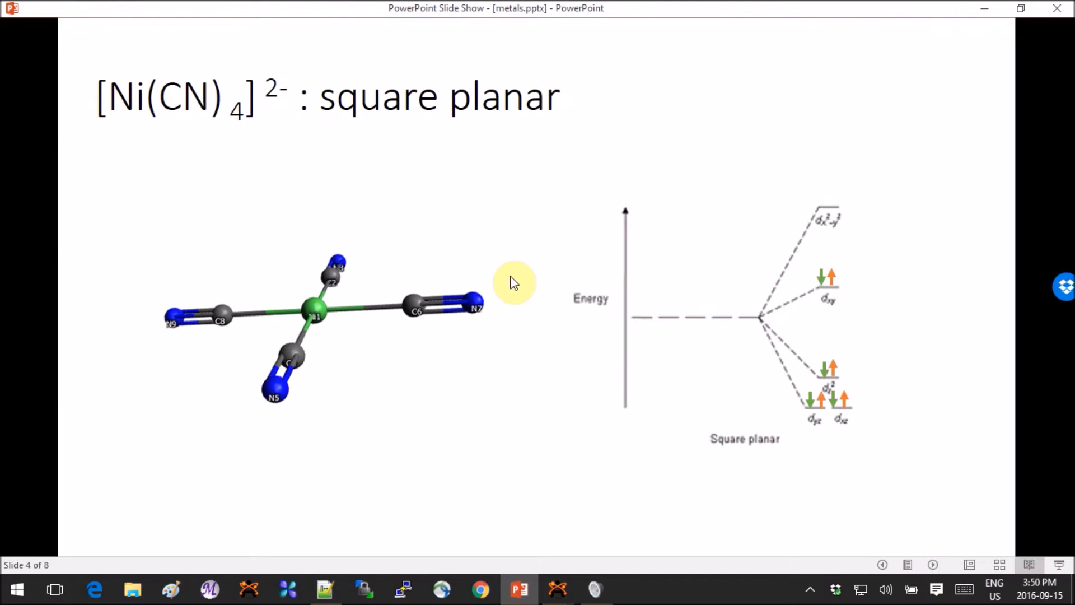
mouse_move(398, 353)
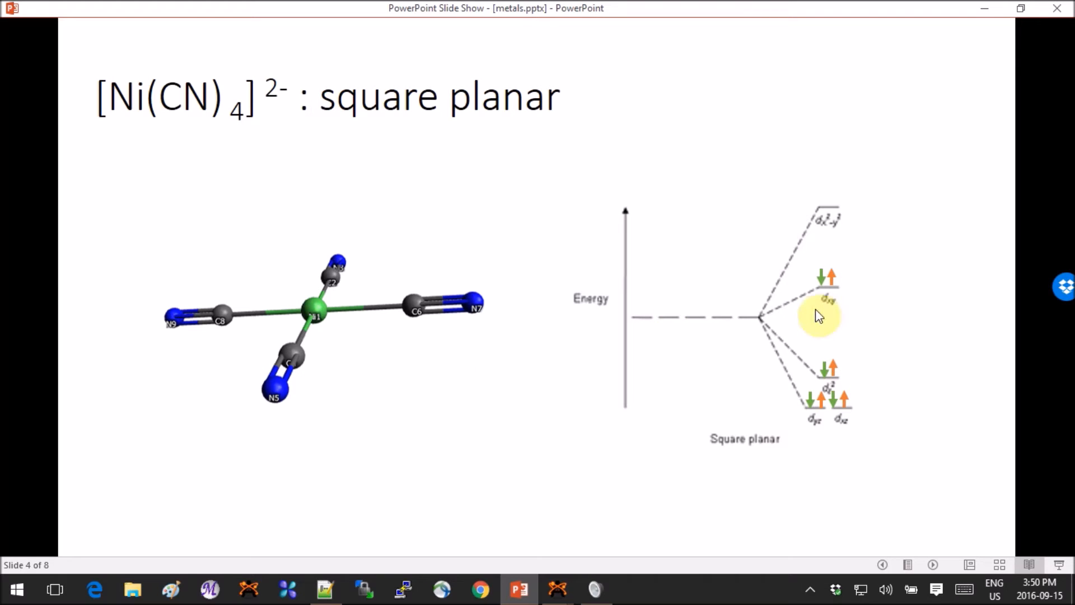
mouse_move(933, 565)
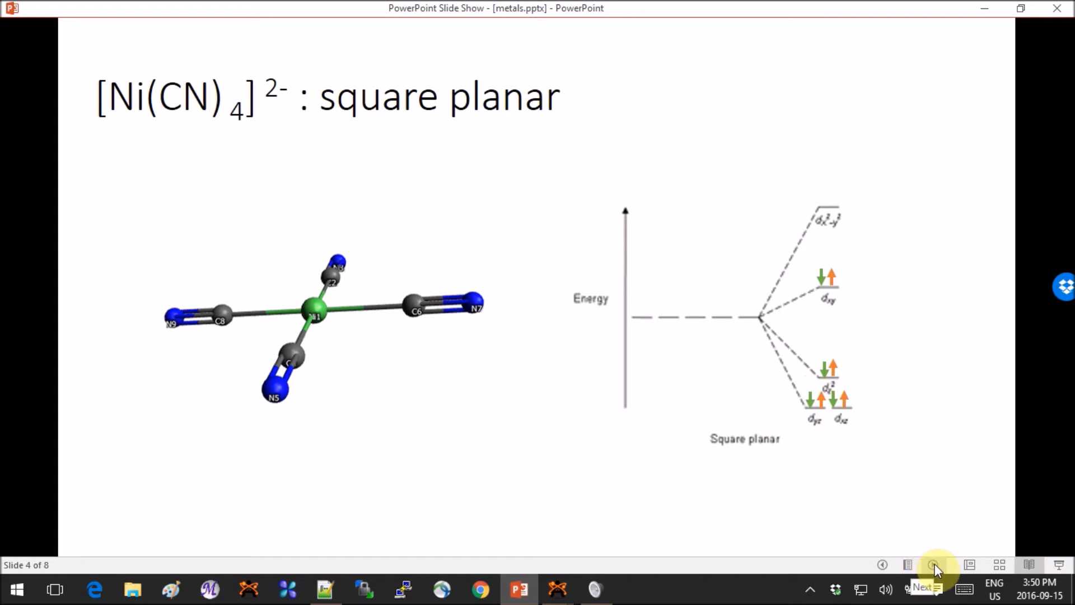
Advance to slide 5 asking whether [NiCl4]2− is tetrahedral or square planar.
left_click(934, 565)
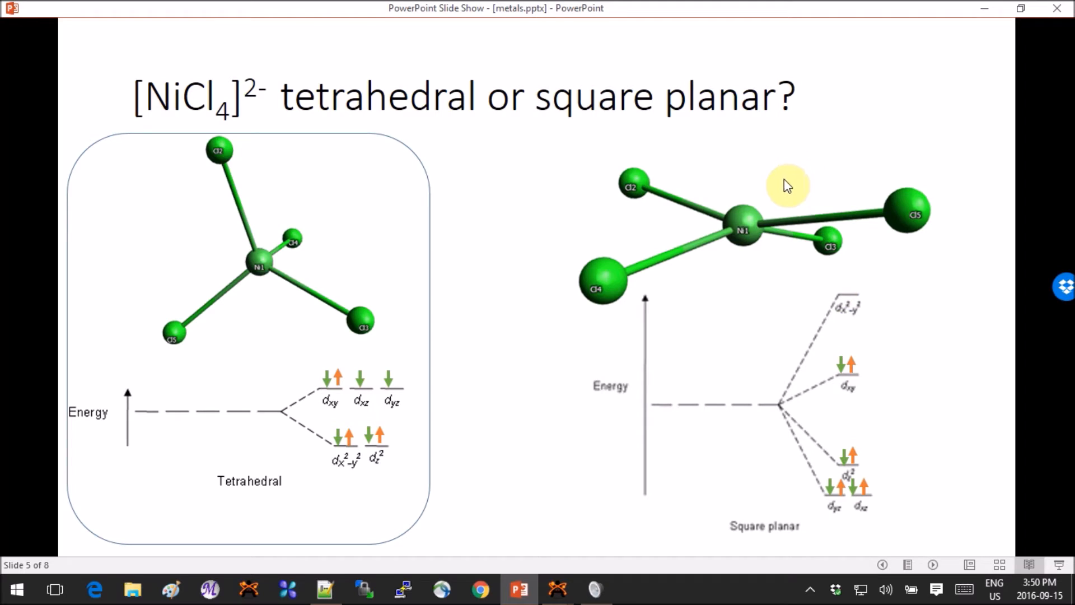
mouse_move(874, 156)
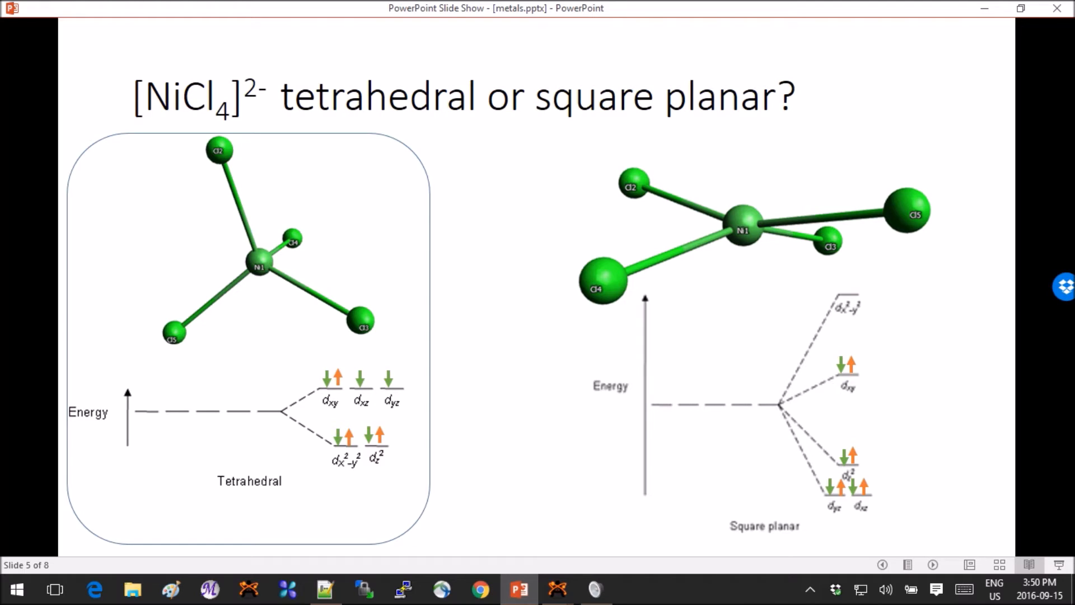
mouse_move(513, 165)
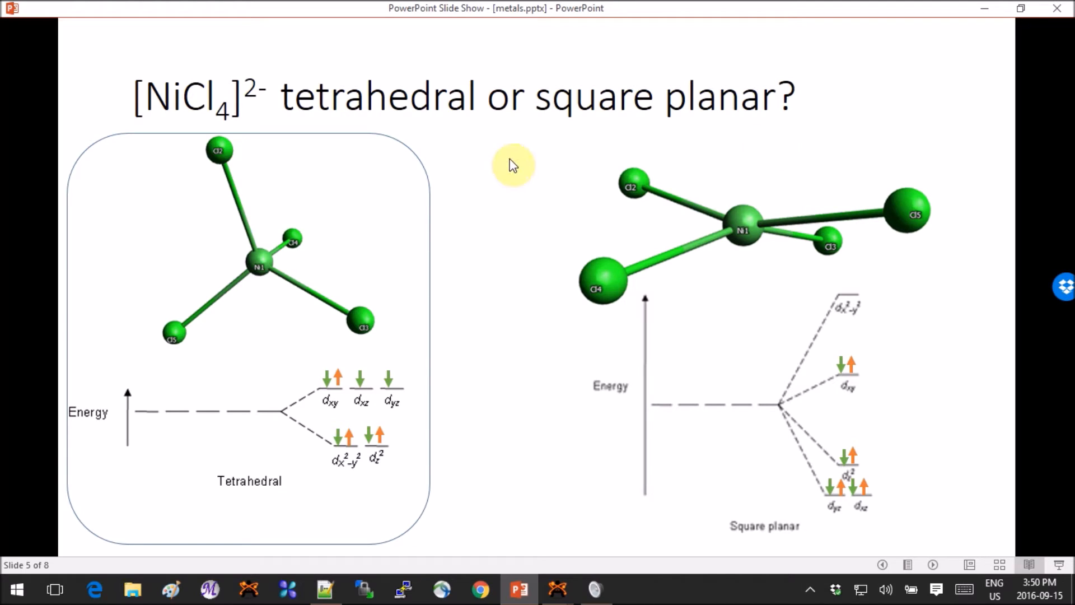
mouse_move(275, 201)
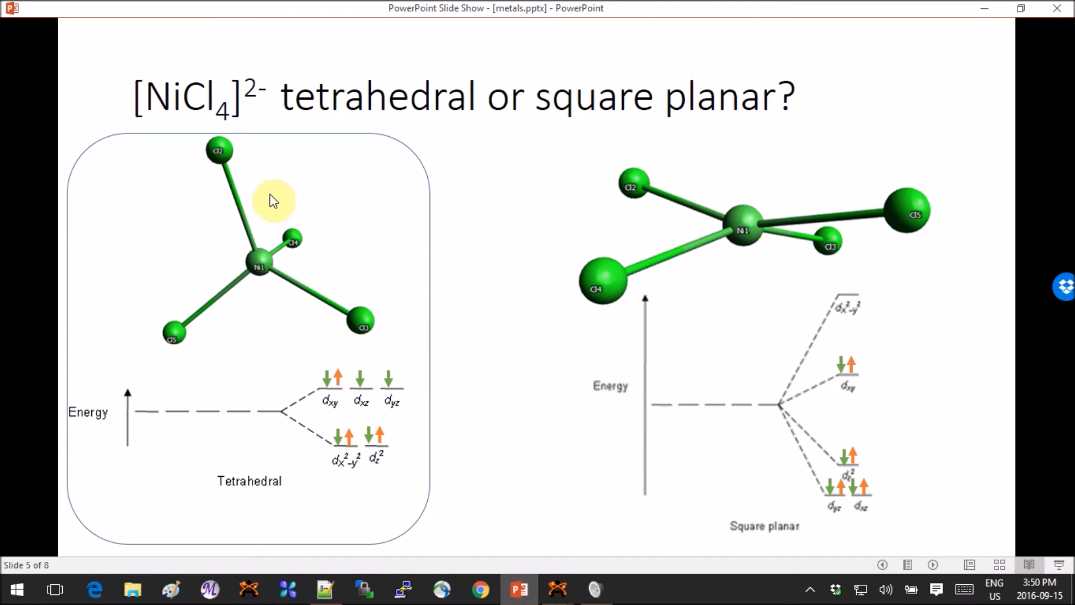
mouse_move(304, 261)
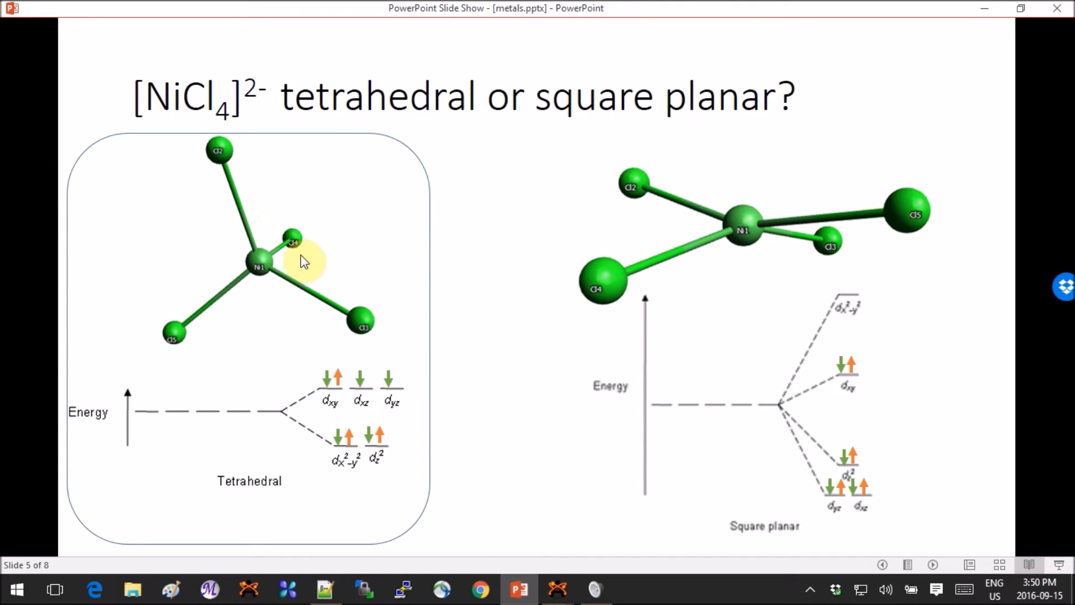
Show the NiCl4.com input and point out its multiplicity 3 and unrestricted UM06 method.
left_click(324, 589)
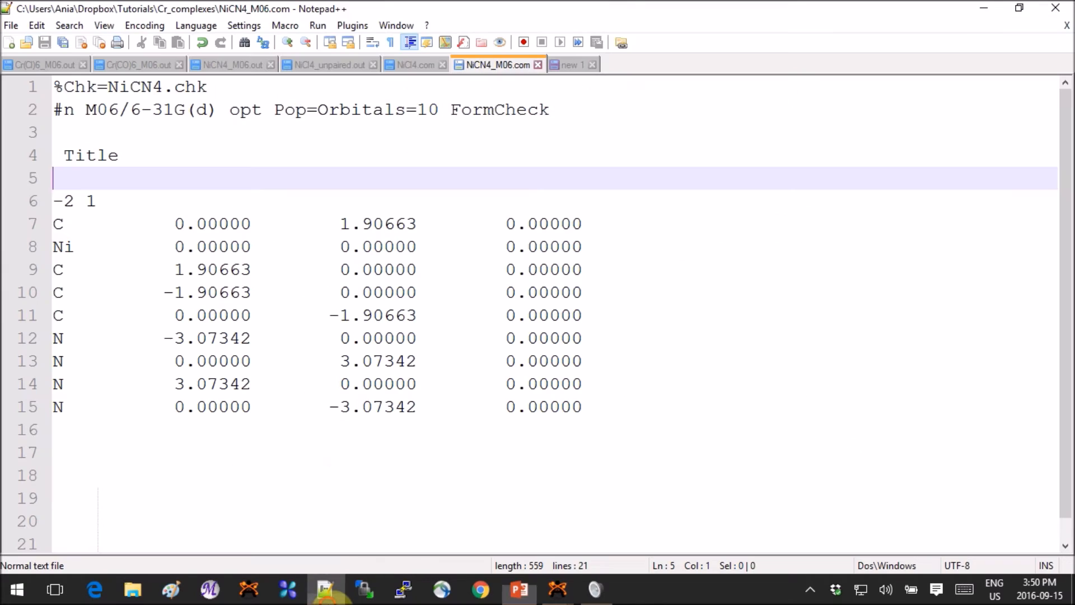
mouse_move(329, 64)
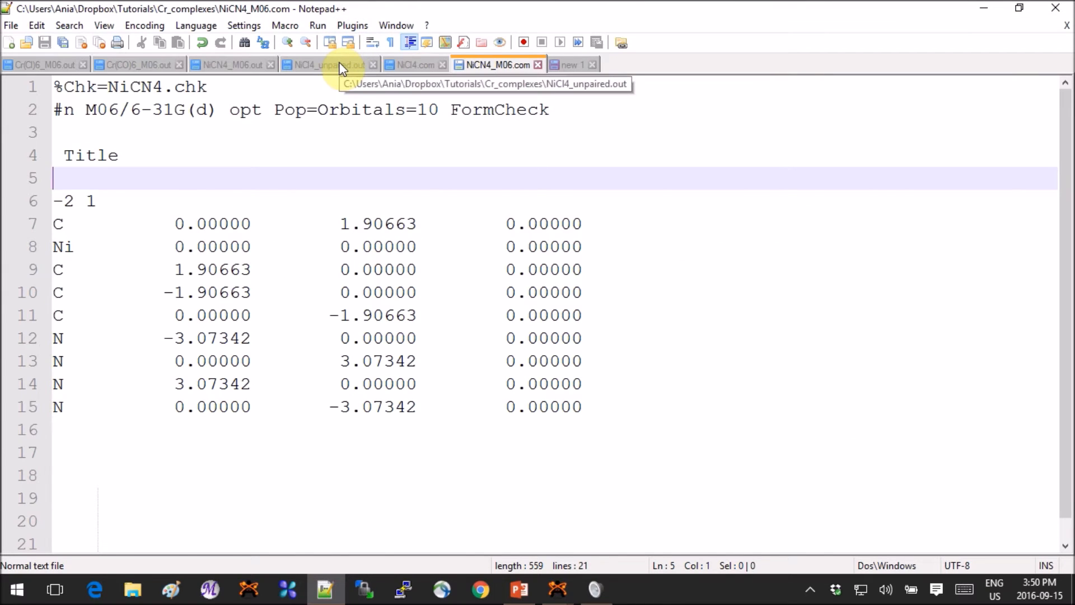
left_click(413, 64)
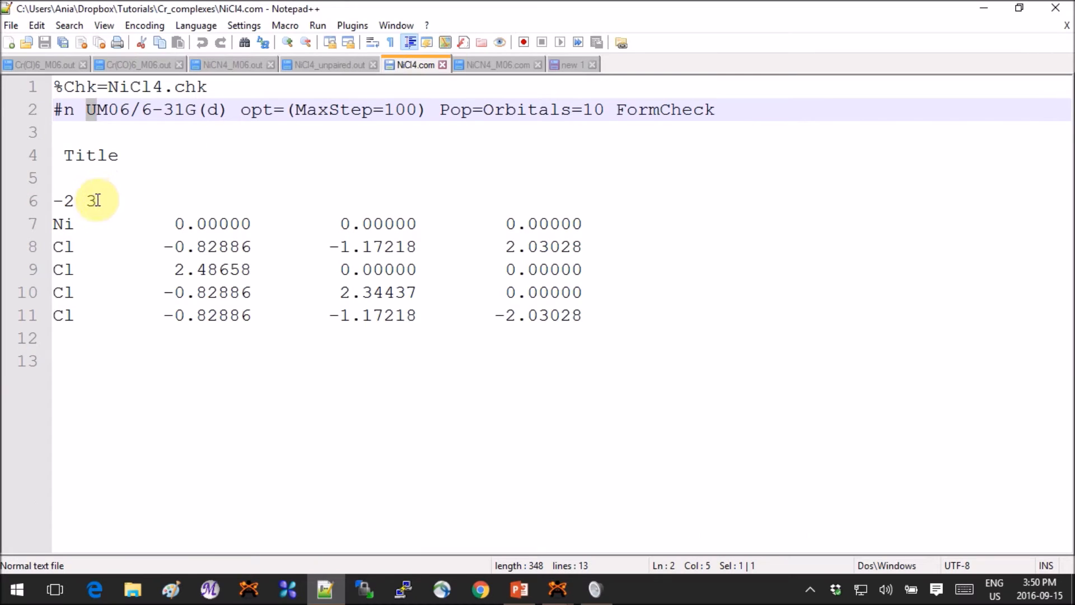
left_click(93, 201)
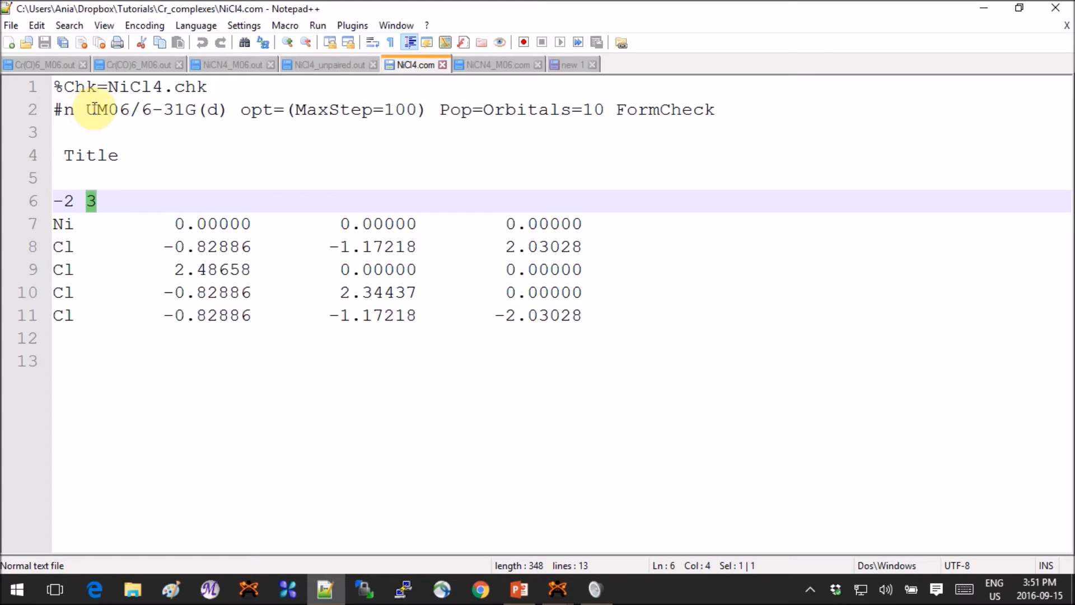
left_click(117, 110)
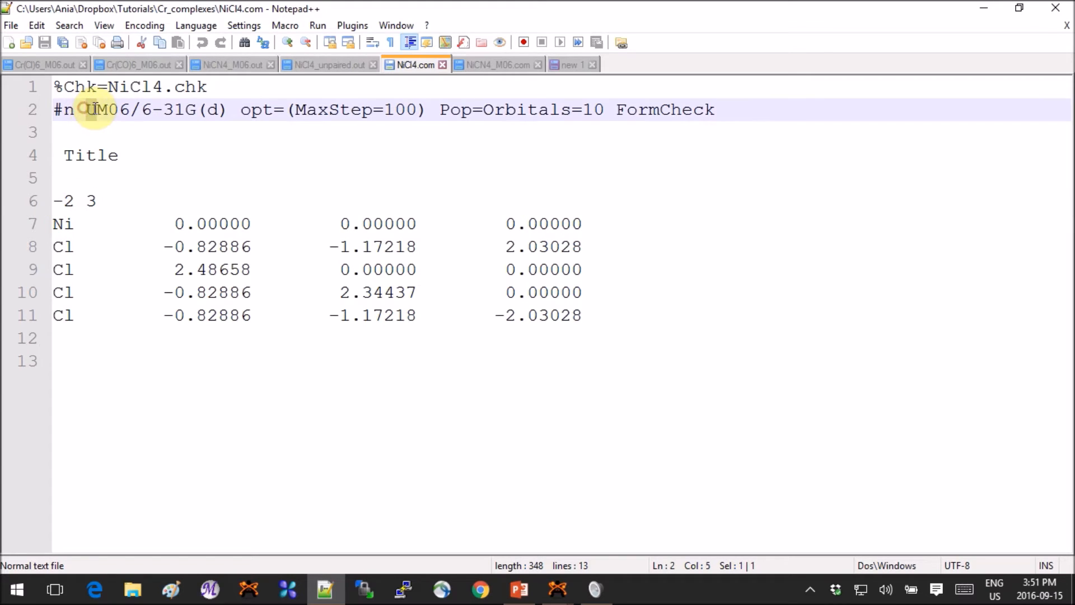
mouse_move(187, 190)
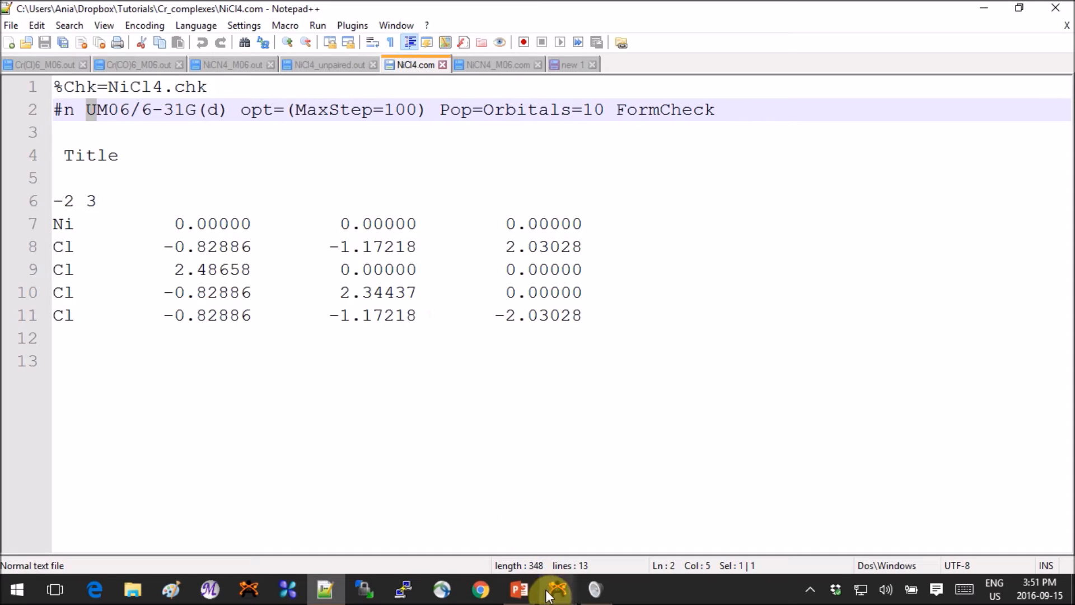
Return to the slideshow on slide 5 comparing the [NiCl4]2− splitting diagrams.
left_click(520, 589)
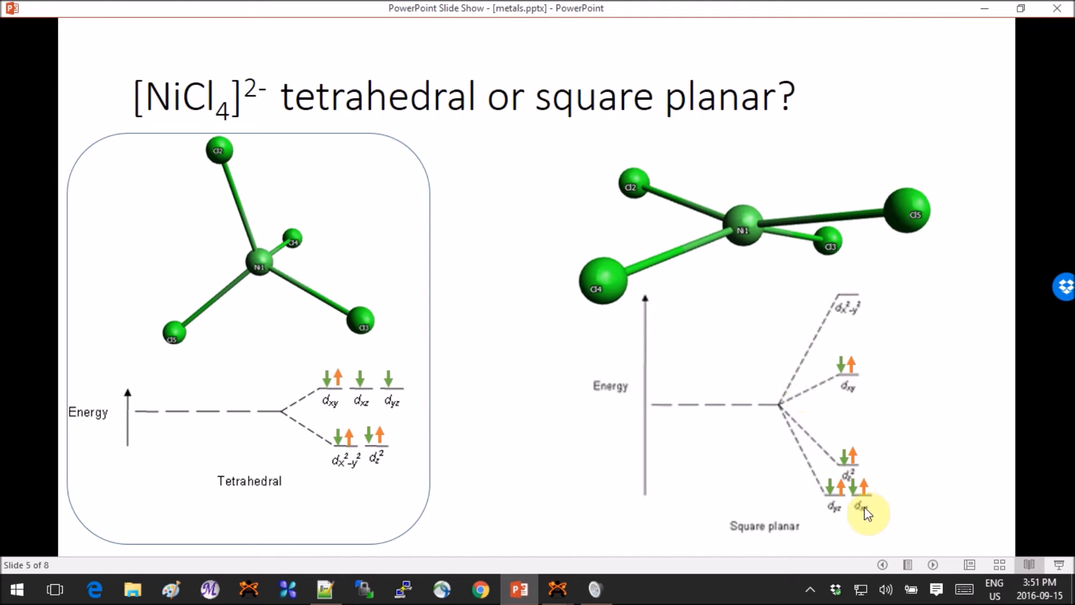
Advance to slide 6, 'Ligands are not all the same!', contrasting NiCl4 and Ni(CN)4.
left_click(932, 565)
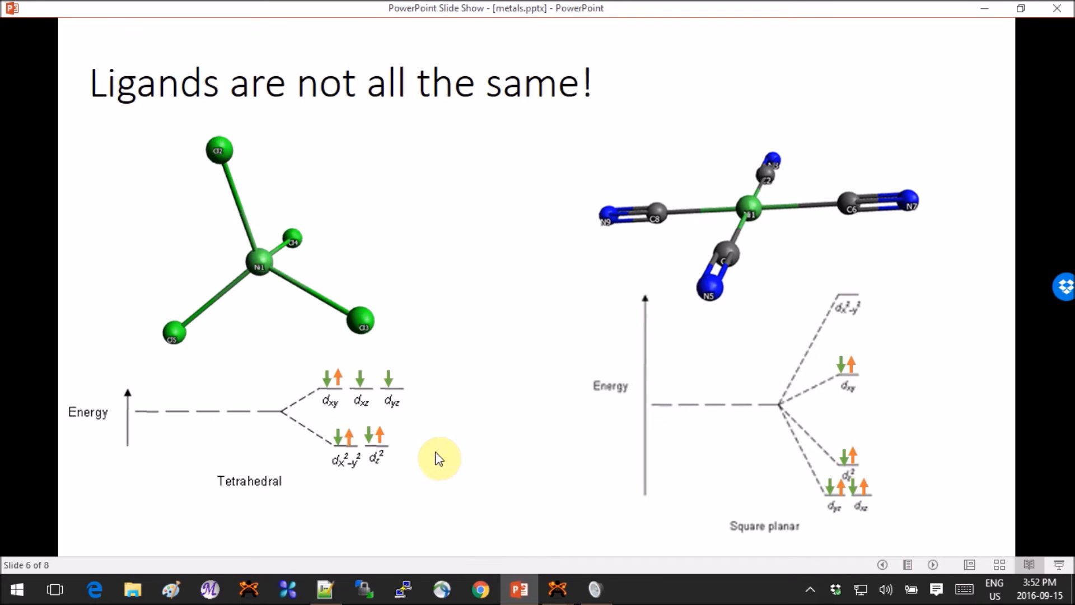
mouse_move(434, 433)
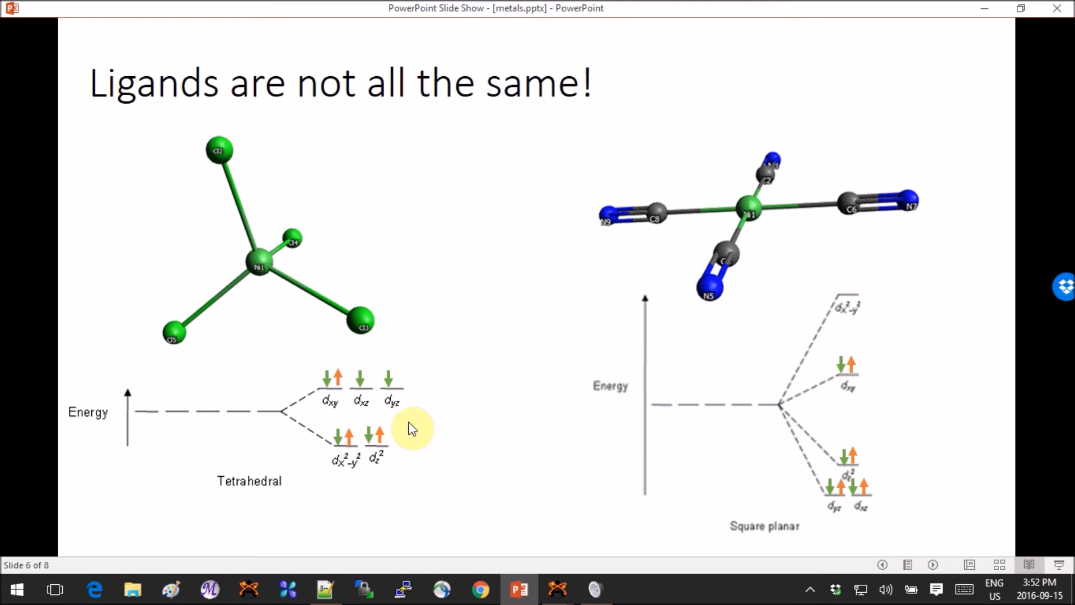
mouse_move(418, 432)
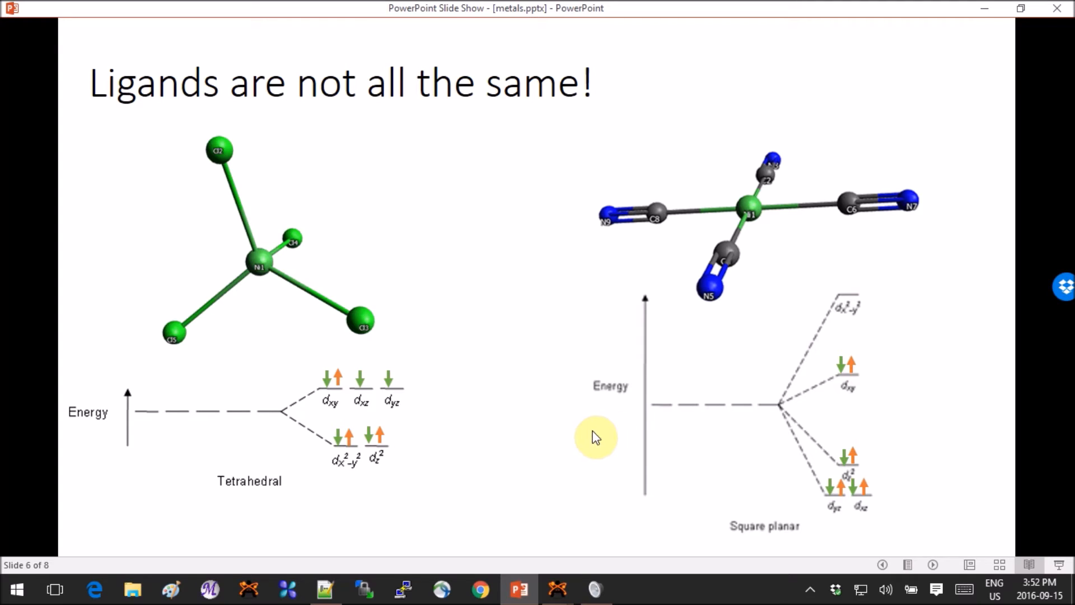
mouse_move(839, 223)
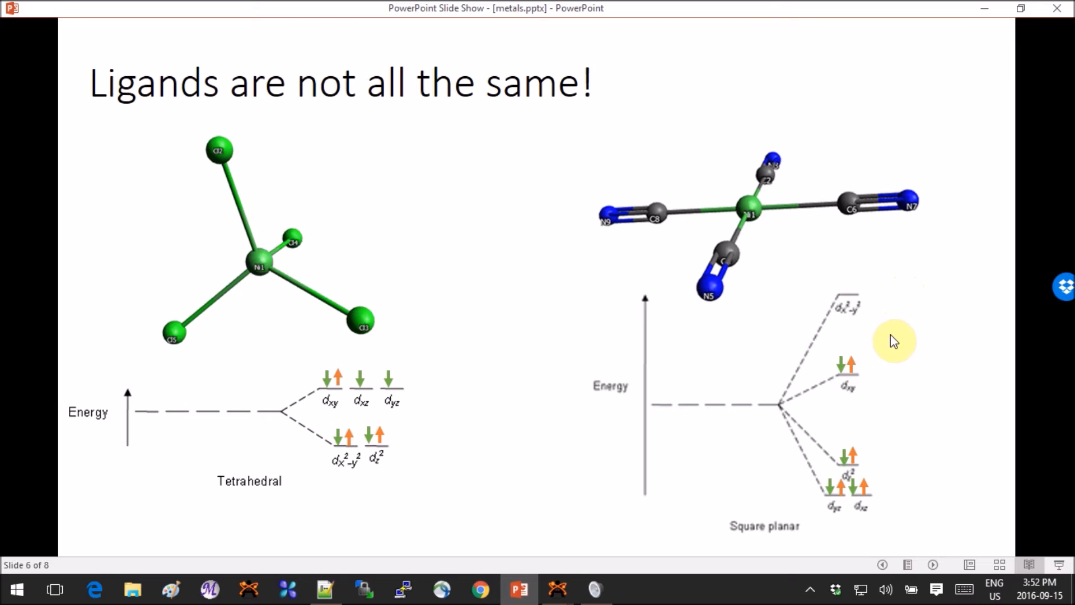
mouse_move(901, 386)
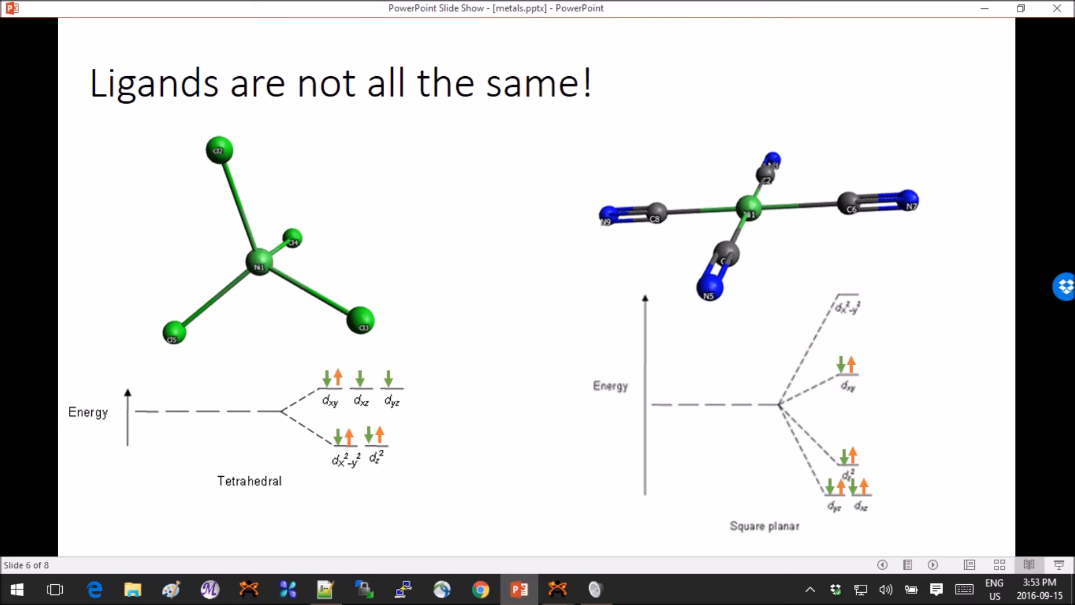
mouse_move(921, 292)
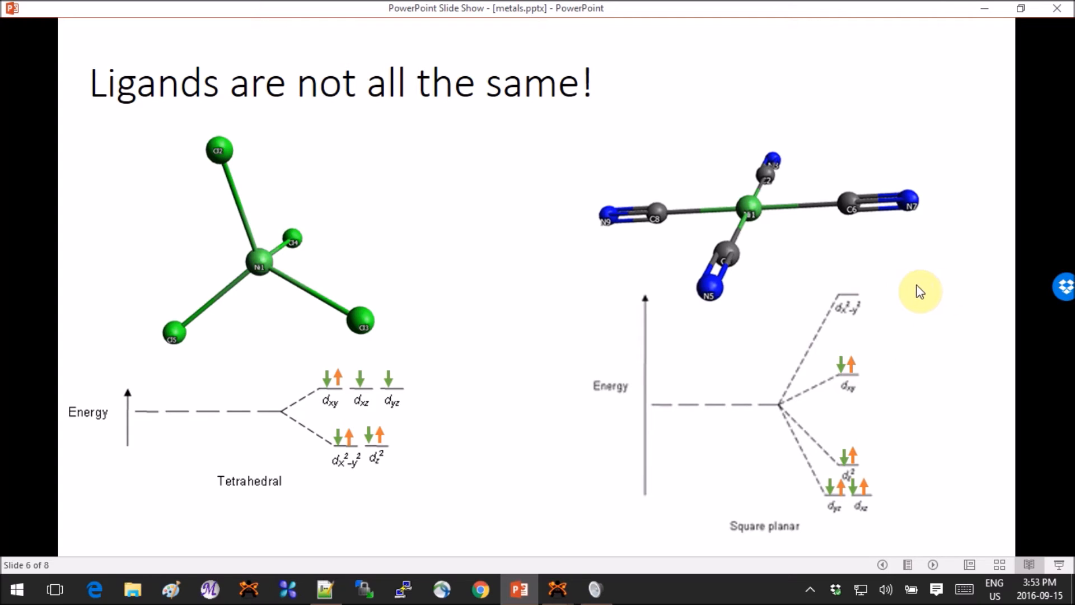
mouse_move(956, 304)
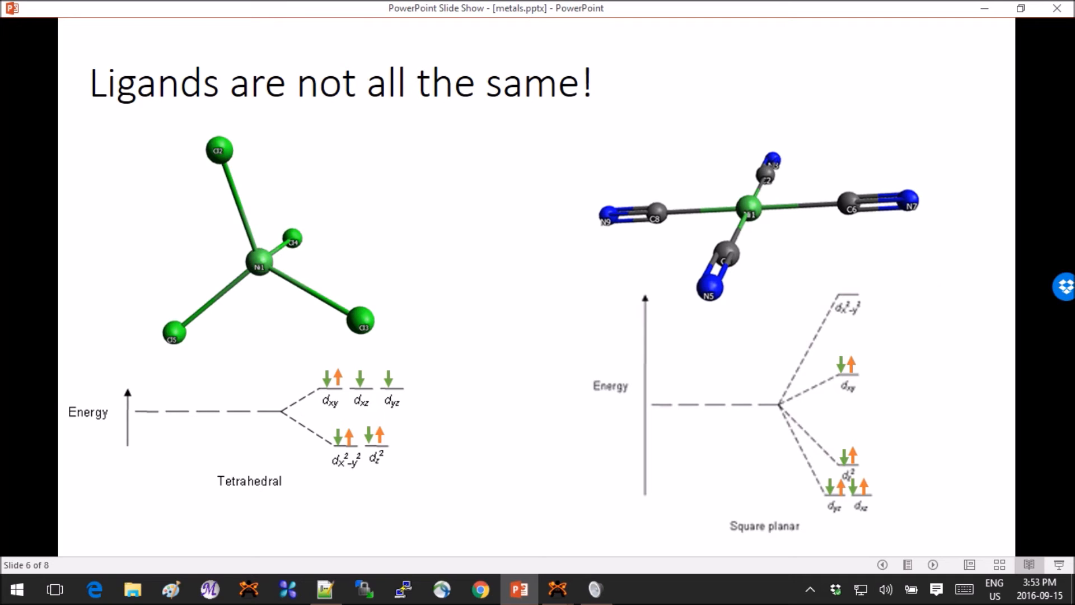
mouse_move(761, 299)
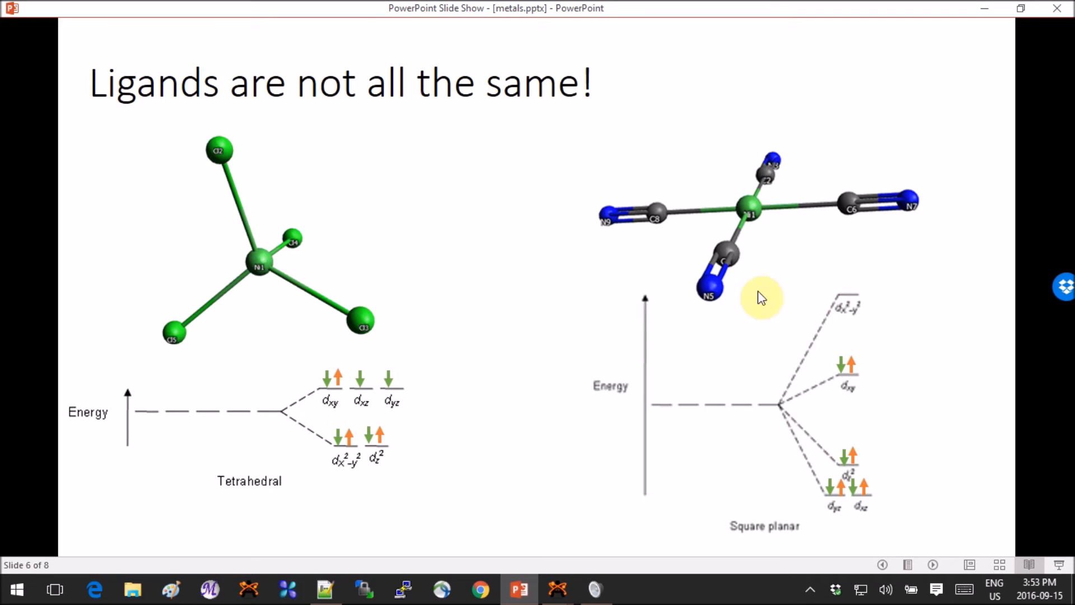
mouse_move(776, 470)
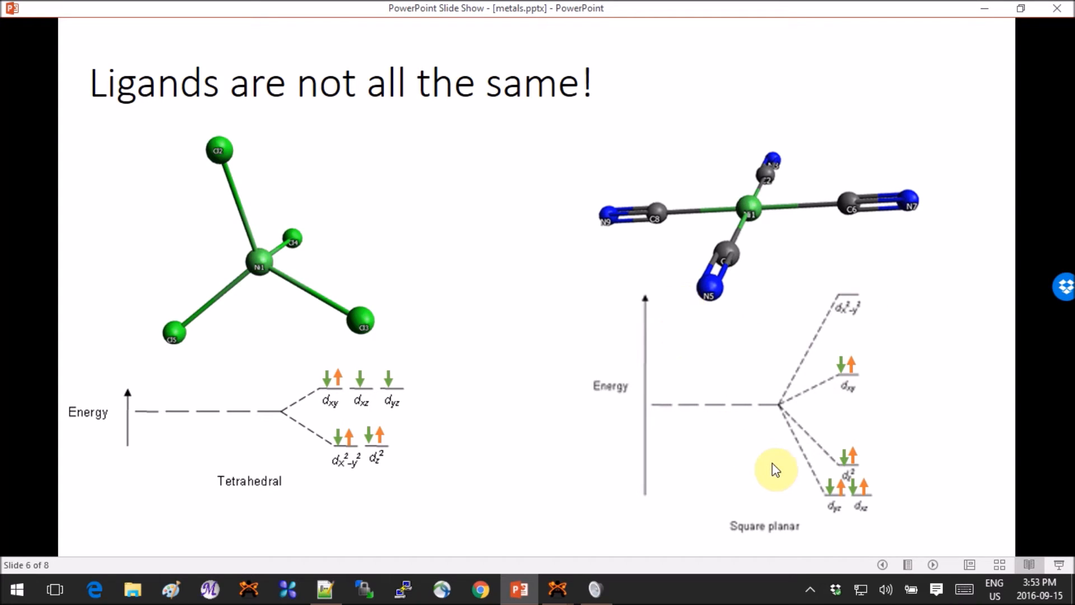
Advance to slide 7 working out chromium's charge and d-electron count in CrCl6 and Cr(CO)6.
left_click(933, 565)
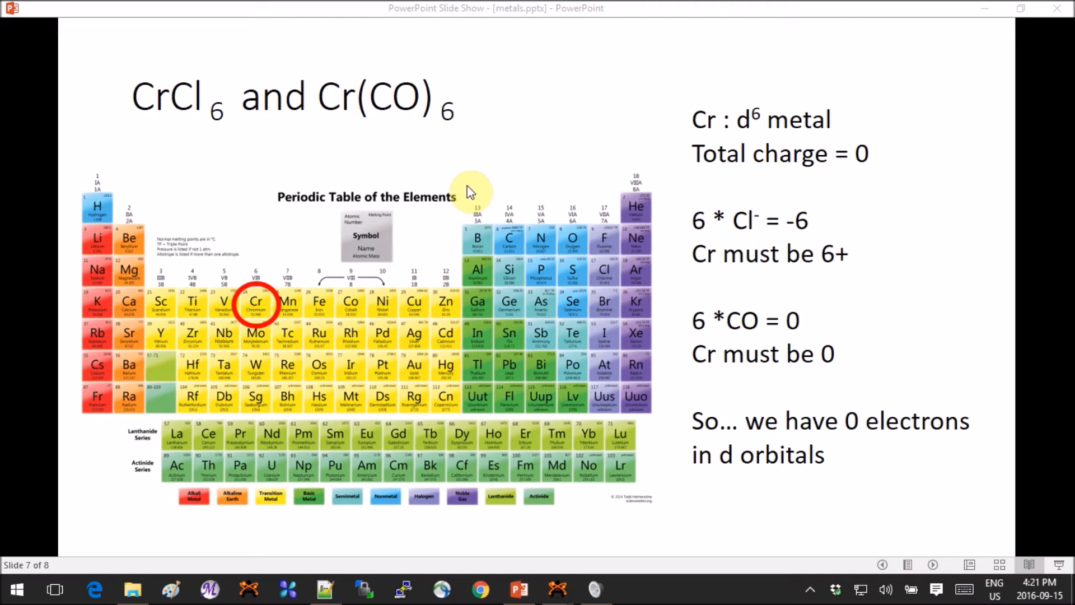
mouse_move(702, 190)
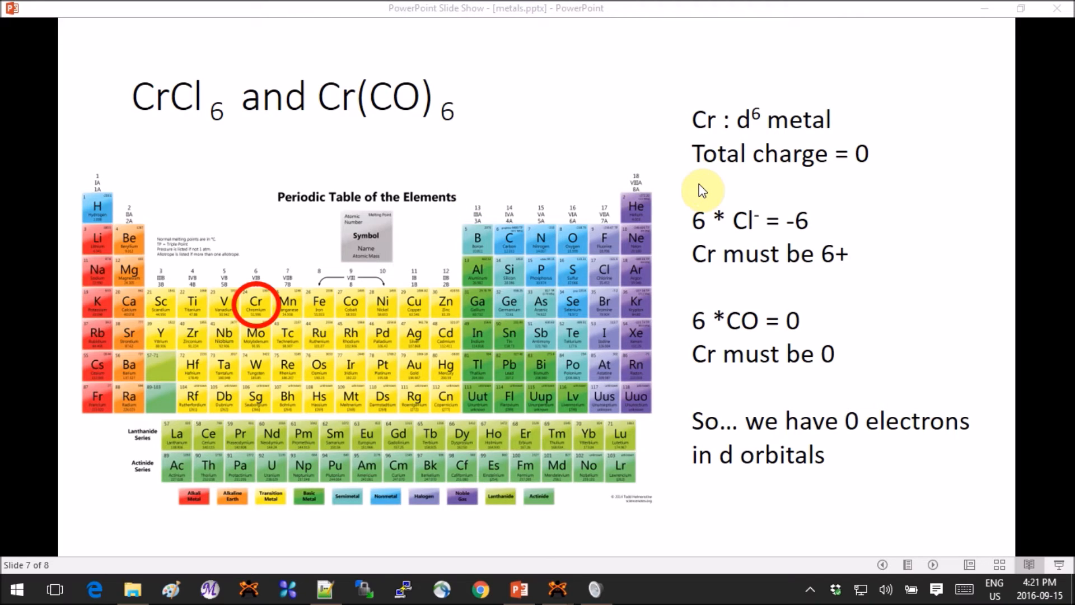
mouse_move(853, 424)
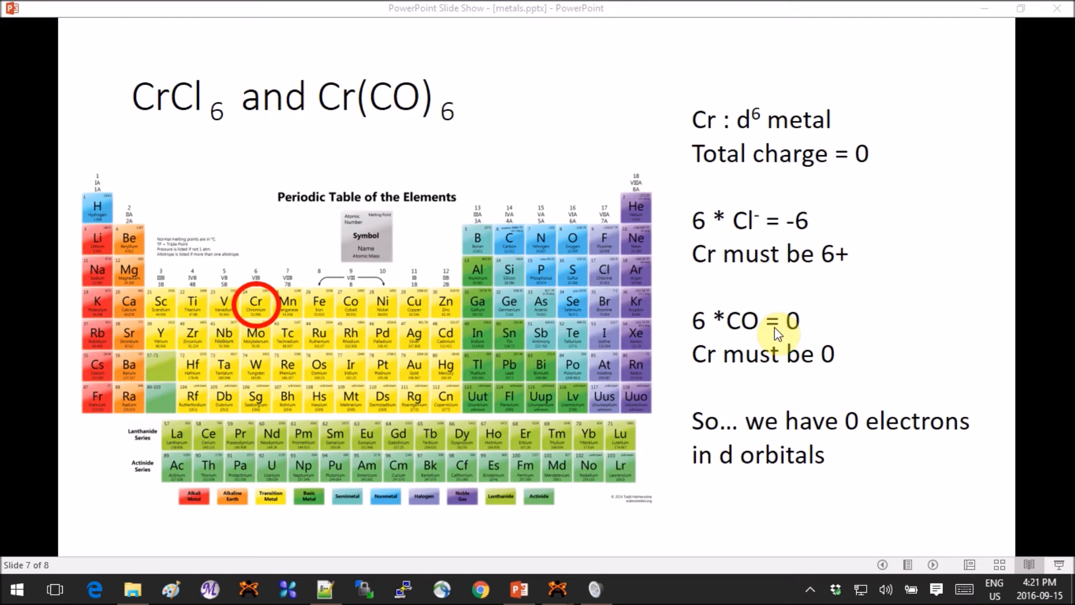
mouse_move(935, 569)
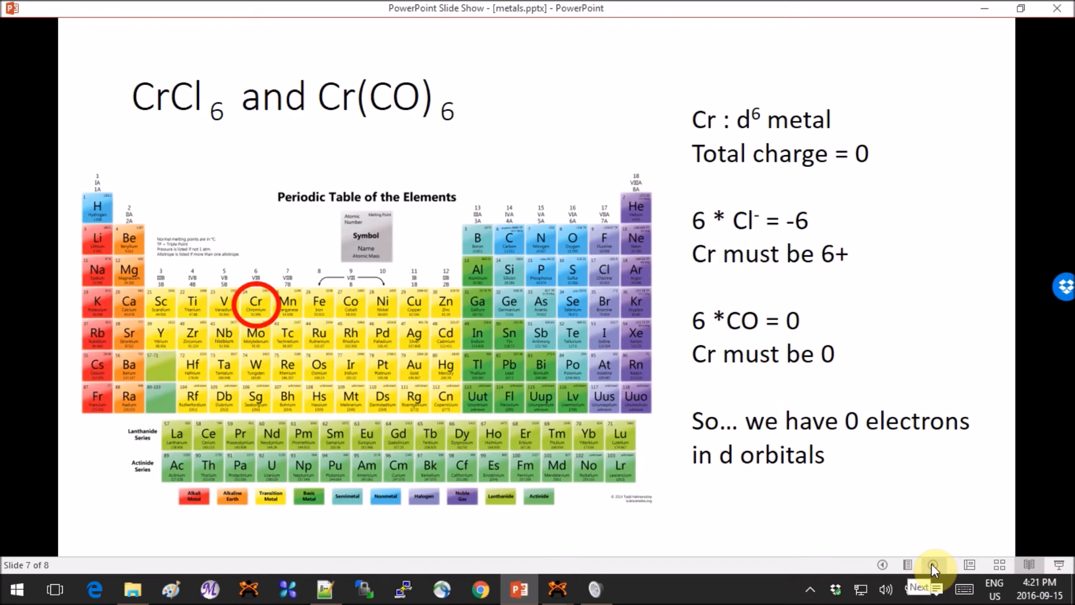
Advance to slide 8 showing octahedral ML6 splitting with zero d-electrons.
left_click(933, 565)
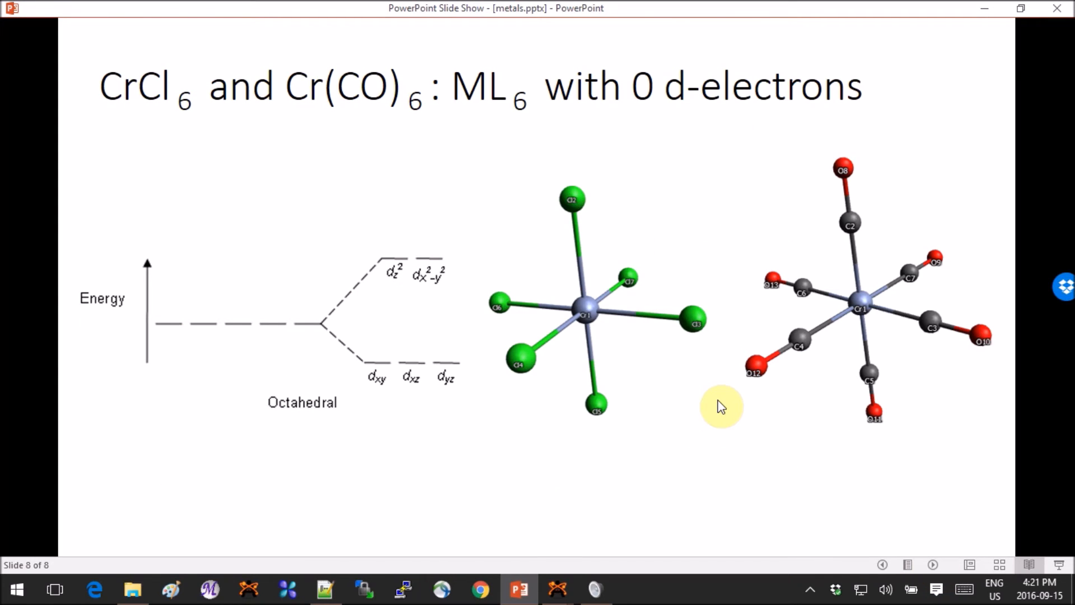
mouse_move(384, 385)
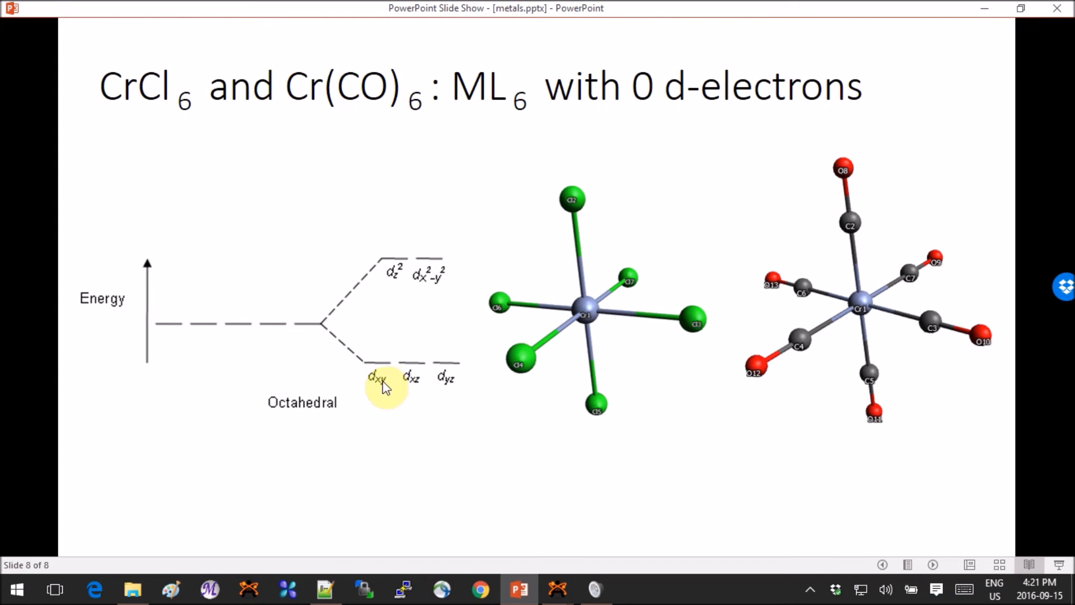
mouse_move(497, 416)
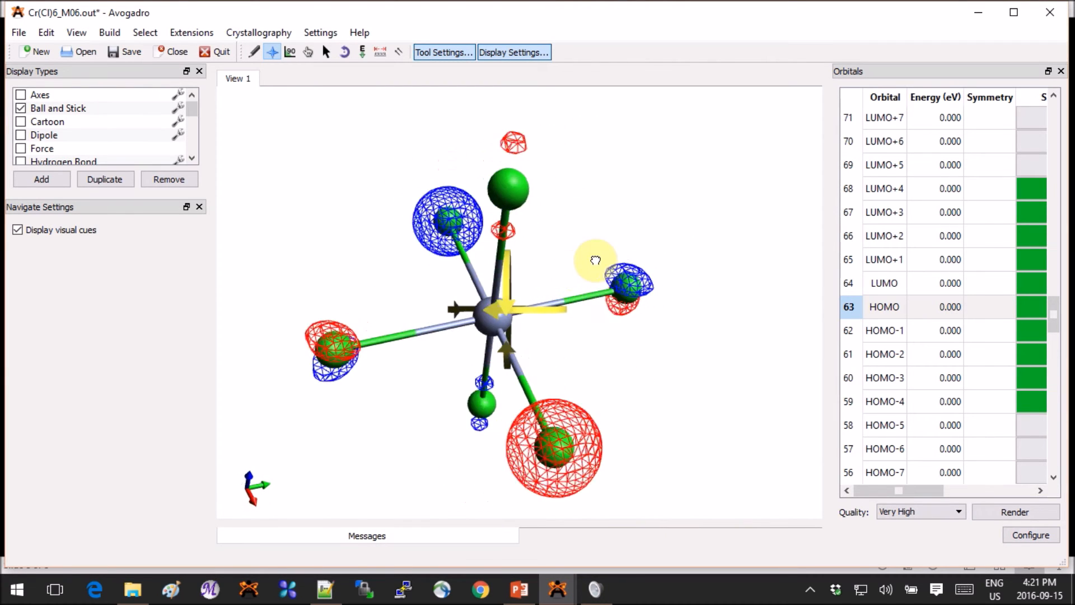
Rotate CrCl6 and render its HOMO-1, HOMO-2 and chromium-centred LUMO surfaces.
left_click_drag(595, 260, 656, 253)
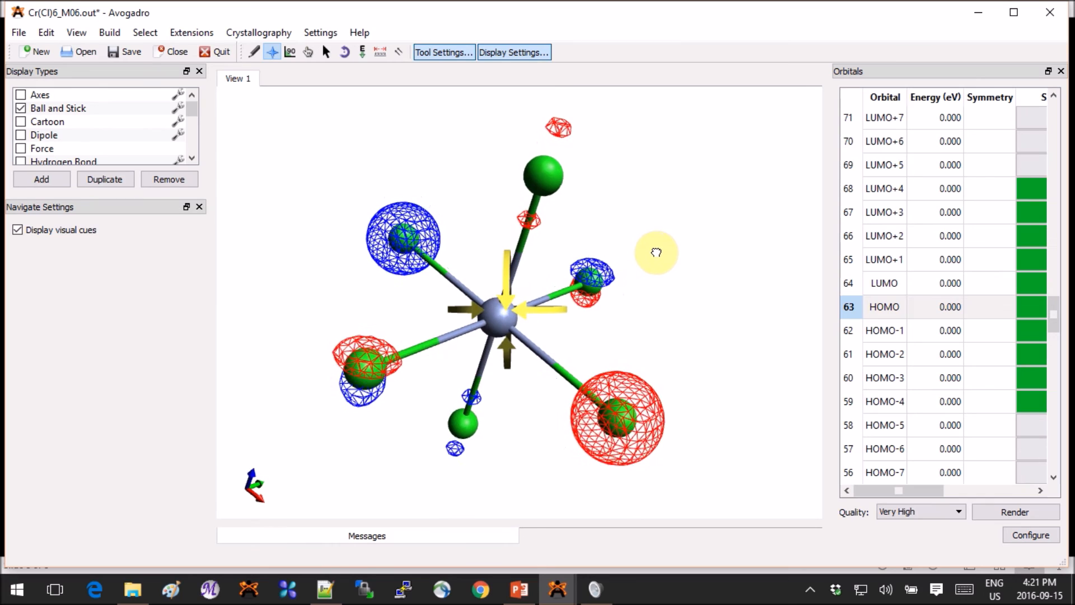
left_click(1015, 511)
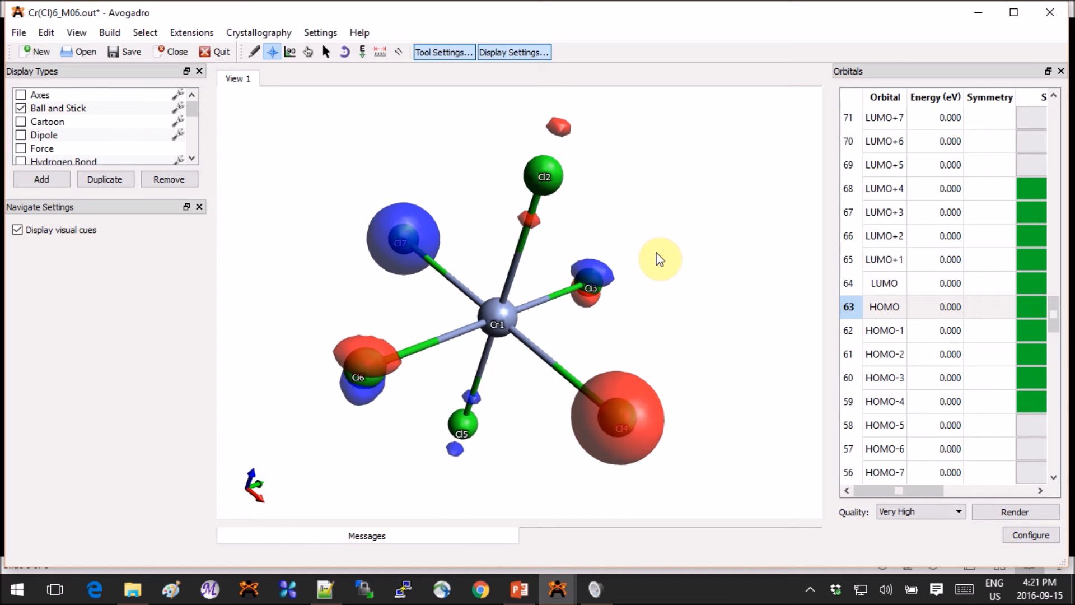
mouse_move(883, 338)
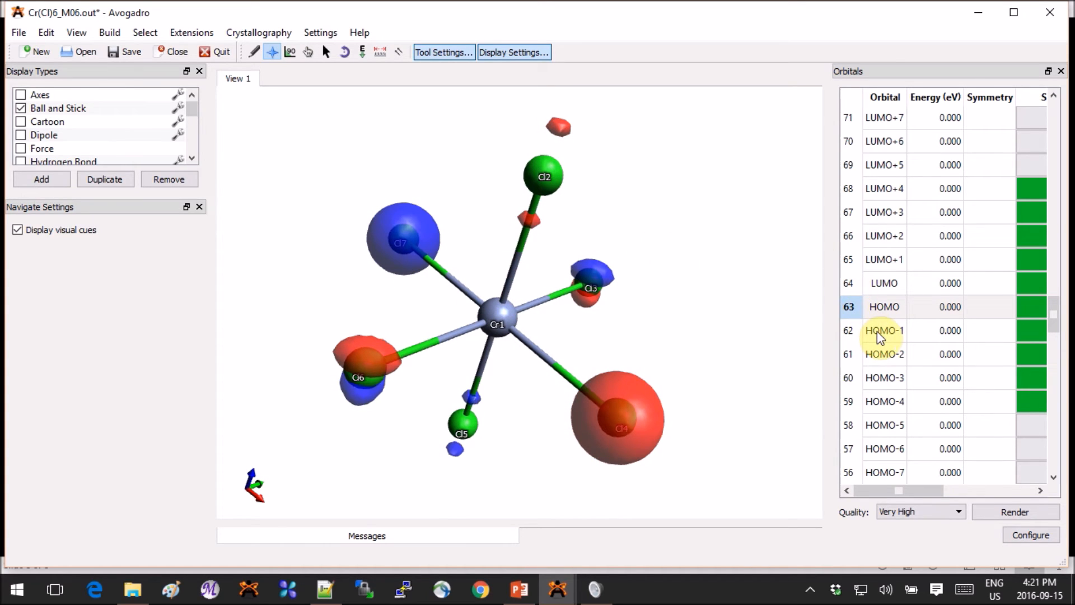
left_click(885, 330)
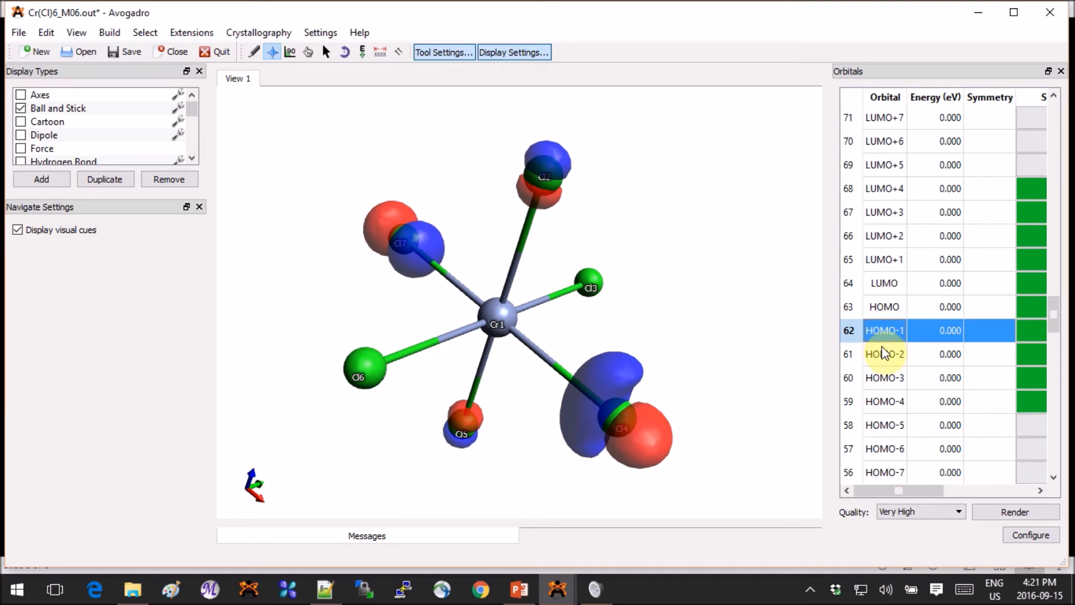
left_click(885, 354)
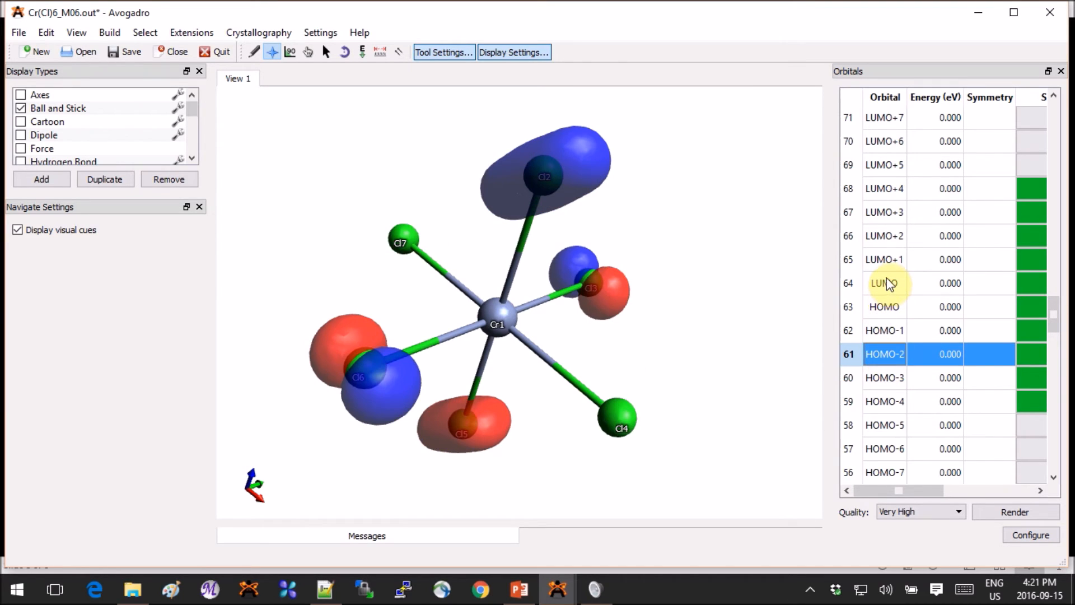
left_click(883, 282)
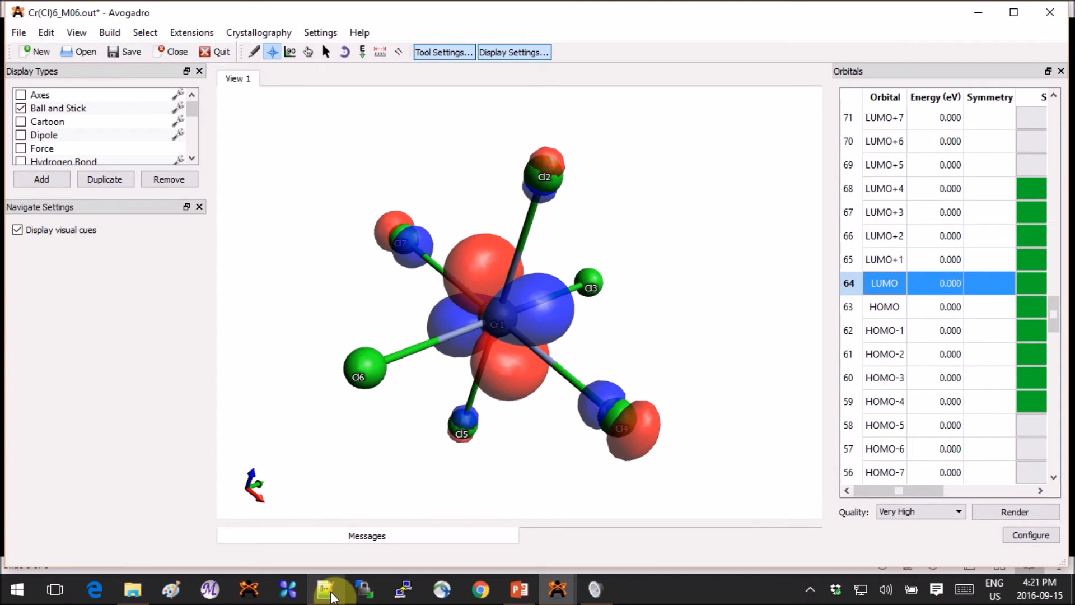
Switch to the CrCl6 Gaussian output in Notepad++ for the atomic contributions section.
left_click(324, 589)
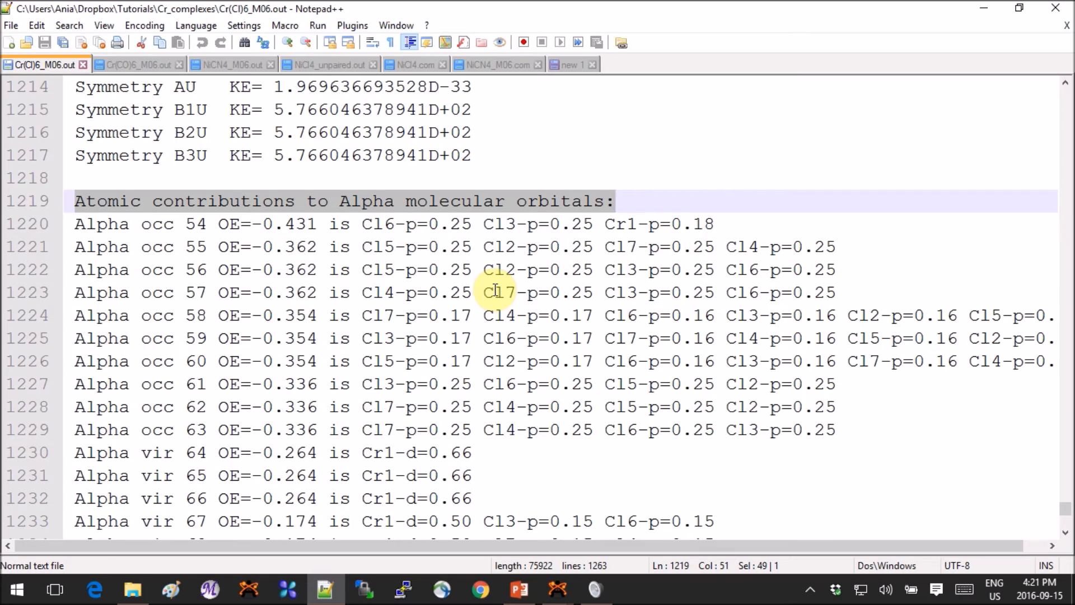
mouse_move(549, 269)
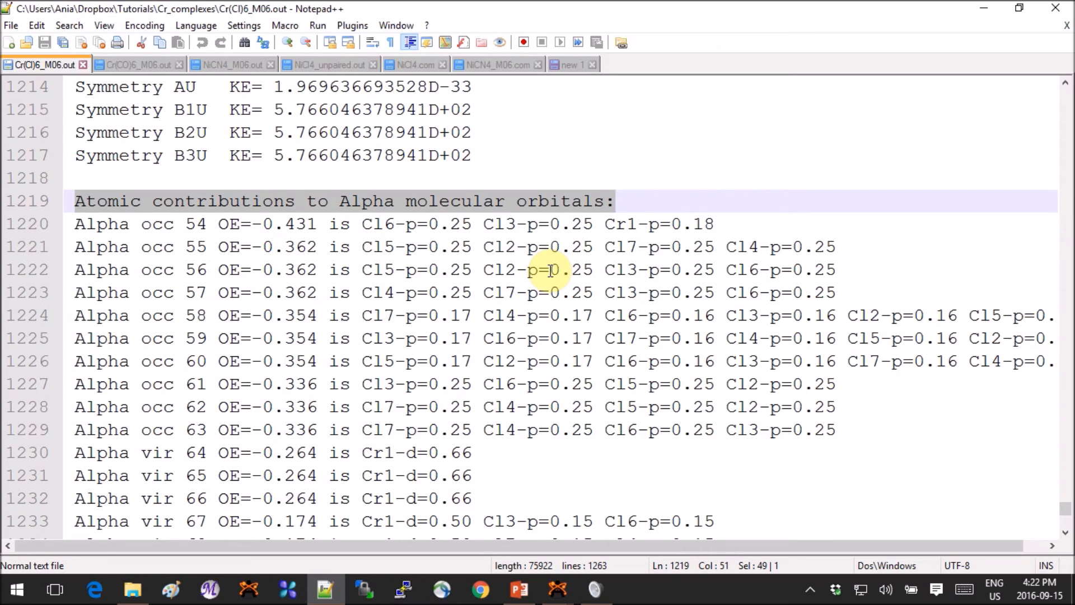
mouse_move(92, 206)
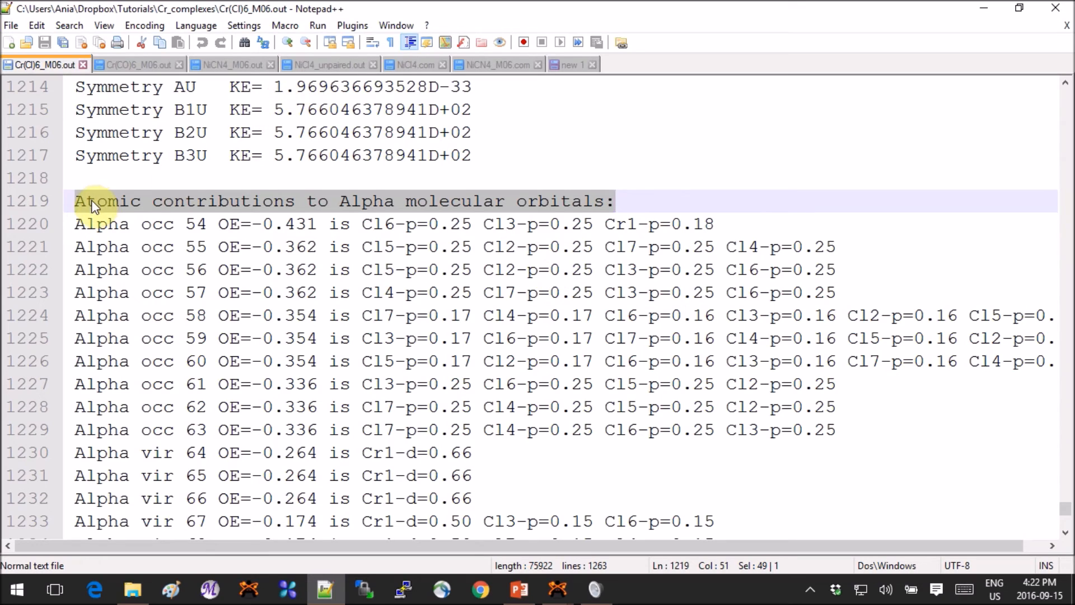
mouse_move(573, 207)
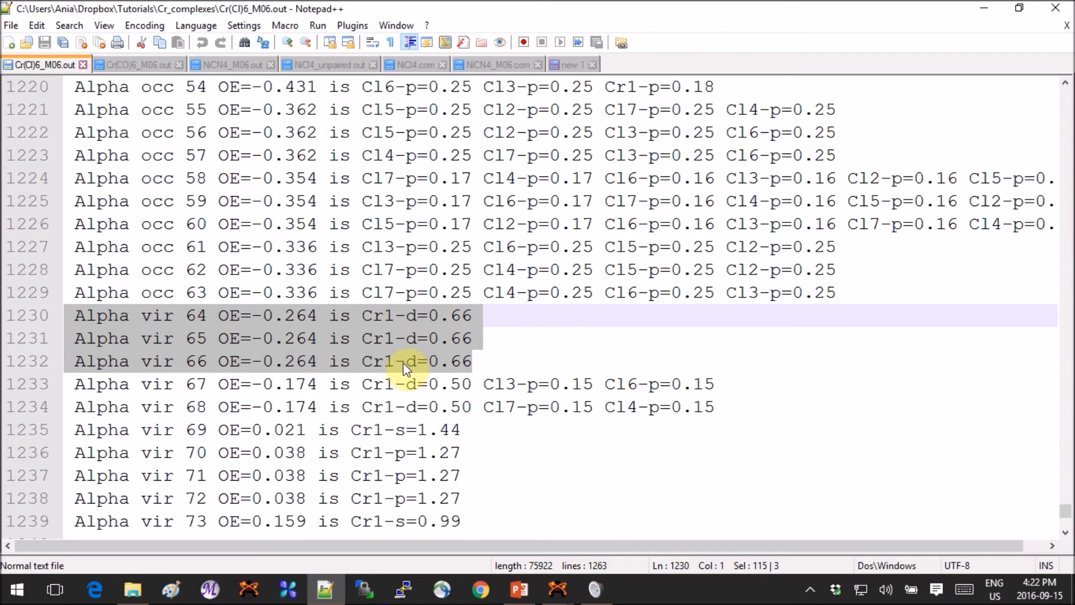
mouse_move(439, 361)
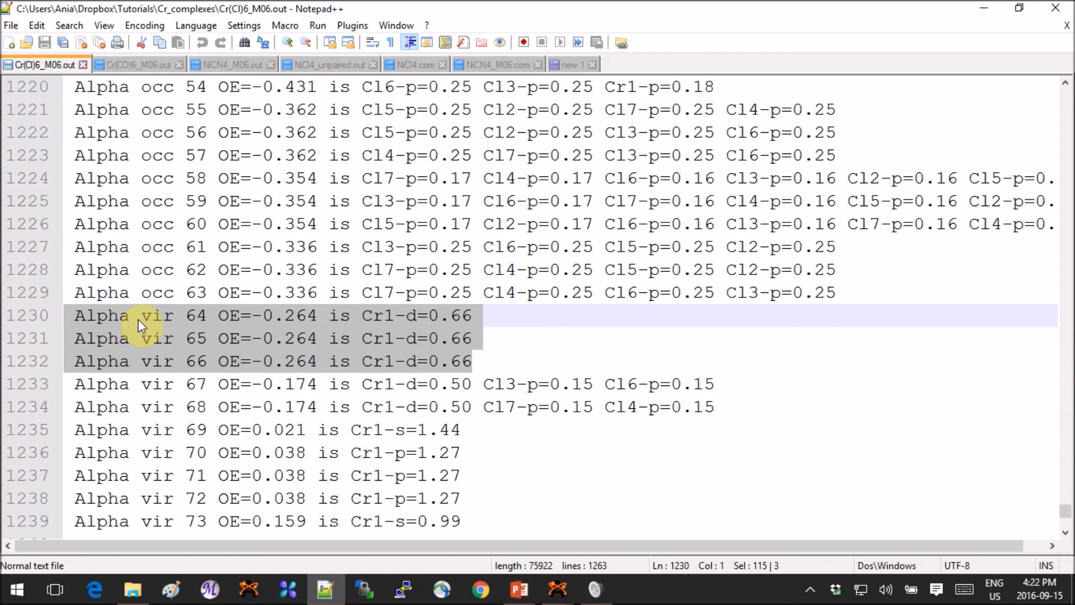
mouse_move(153, 352)
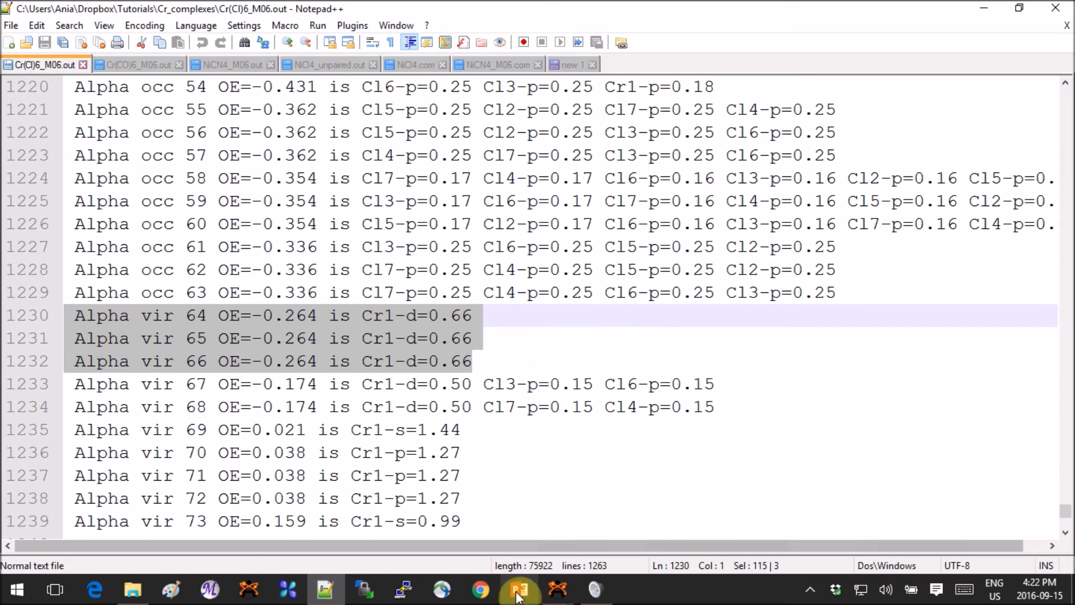
Switch back to the slideshow on slide 8, octahedral ML6 d-orbital splitting.
left_click(519, 589)
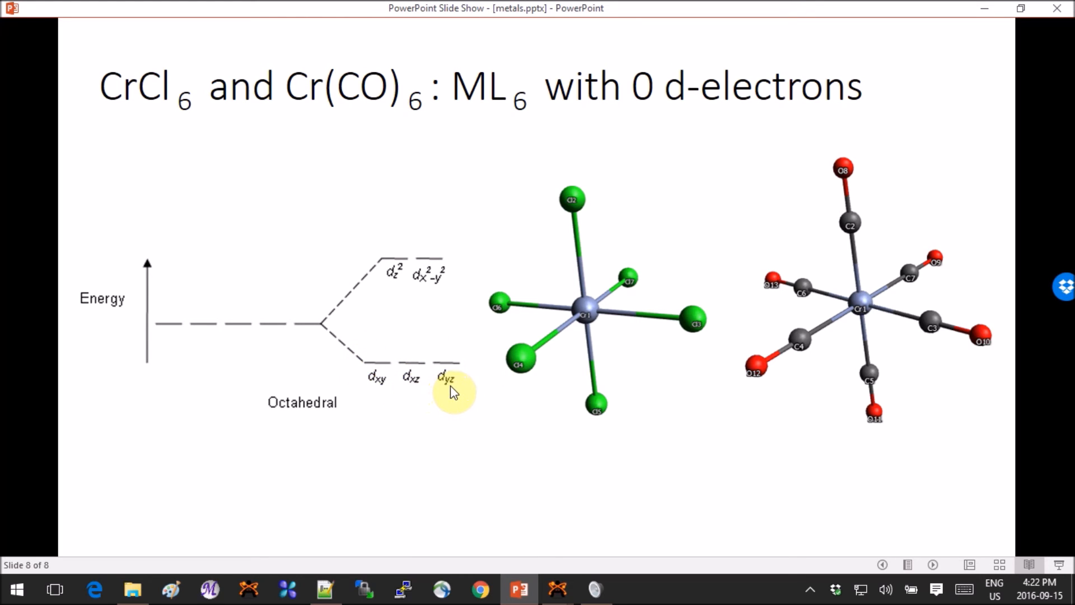
mouse_move(507, 443)
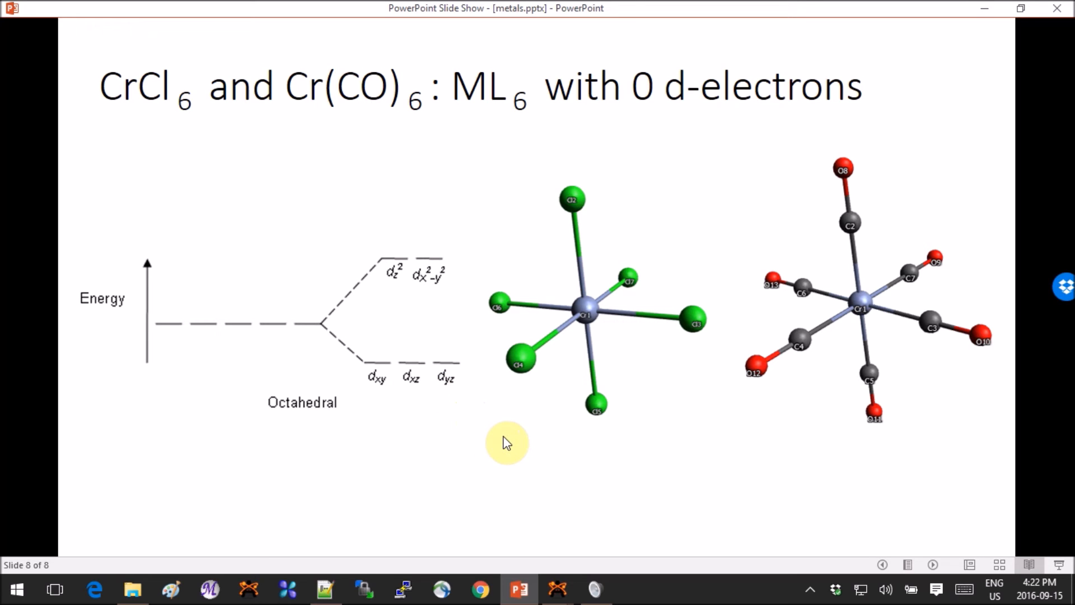
mouse_move(560, 589)
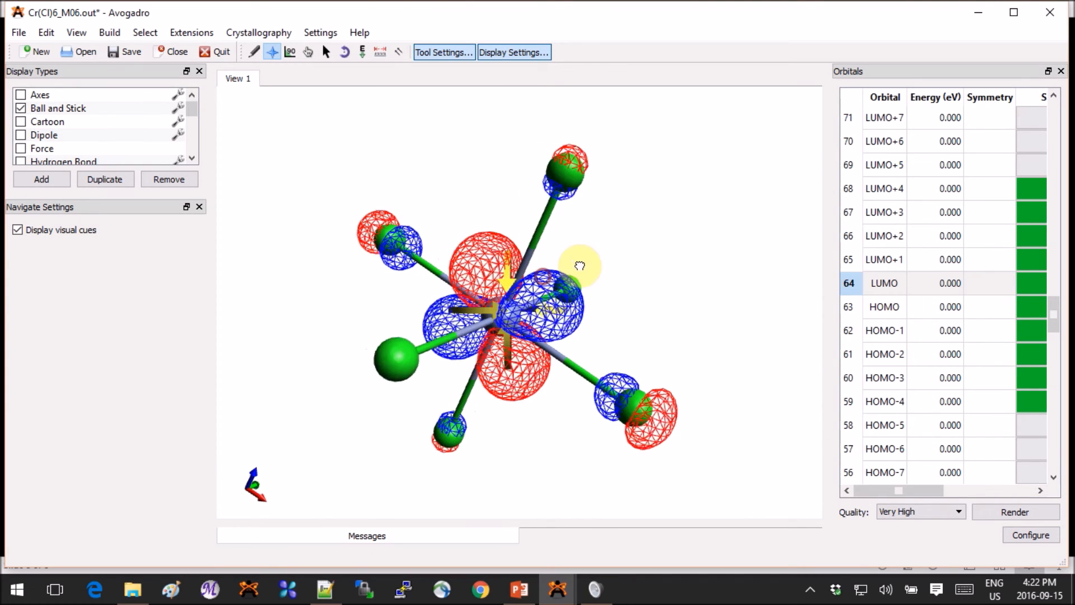
Render CrCl6's LUMO+1 and LUMO+2 (orbital 66) surfaces, then bring the Gaussian output back up.
left_click(883, 259)
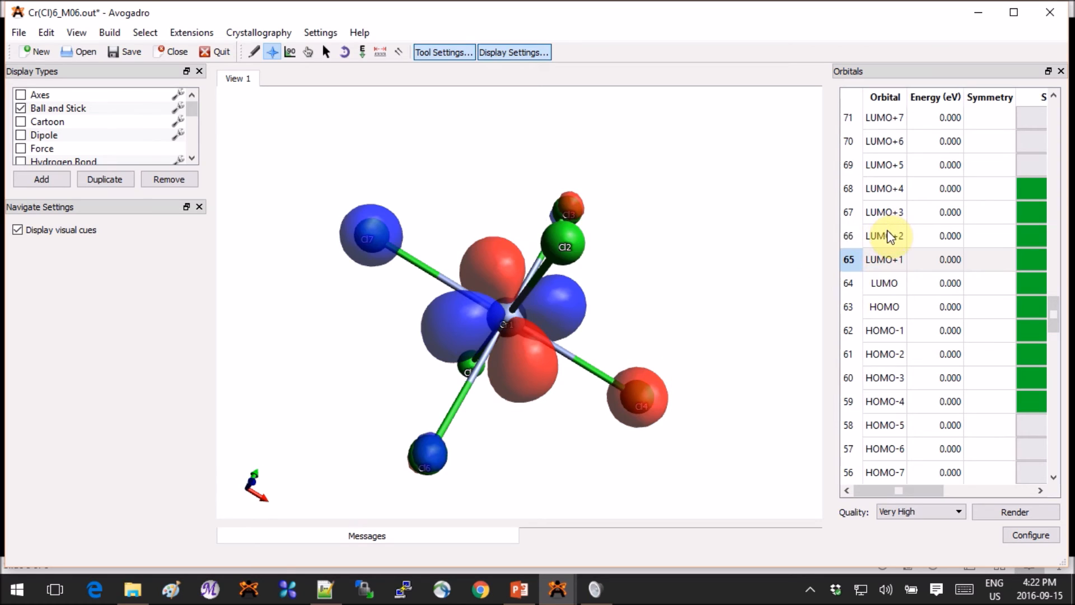
left_click(885, 235)
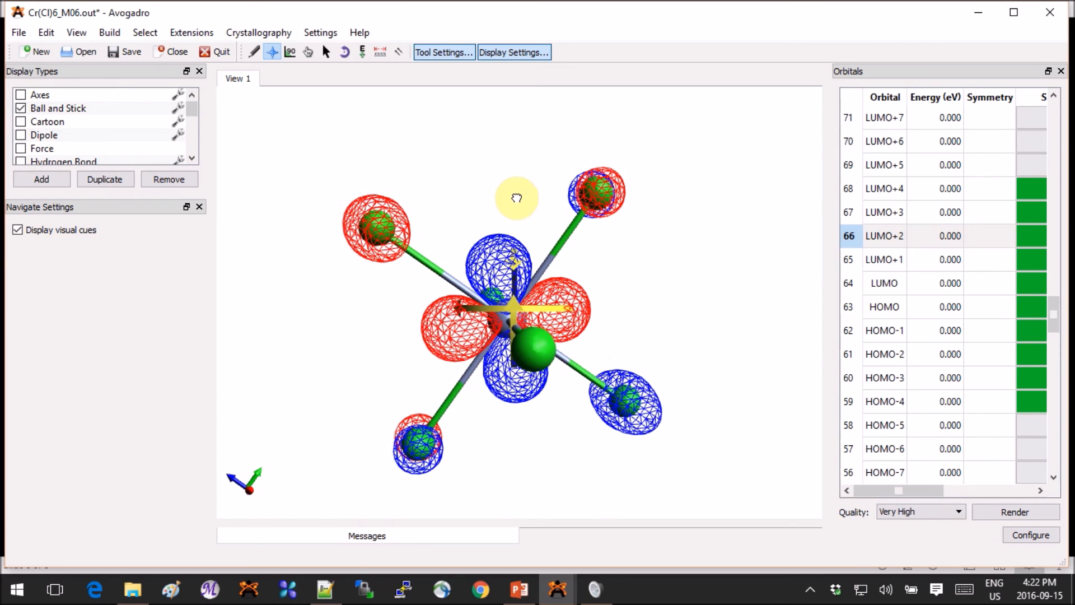
left_click_drag(517, 198, 553, 255)
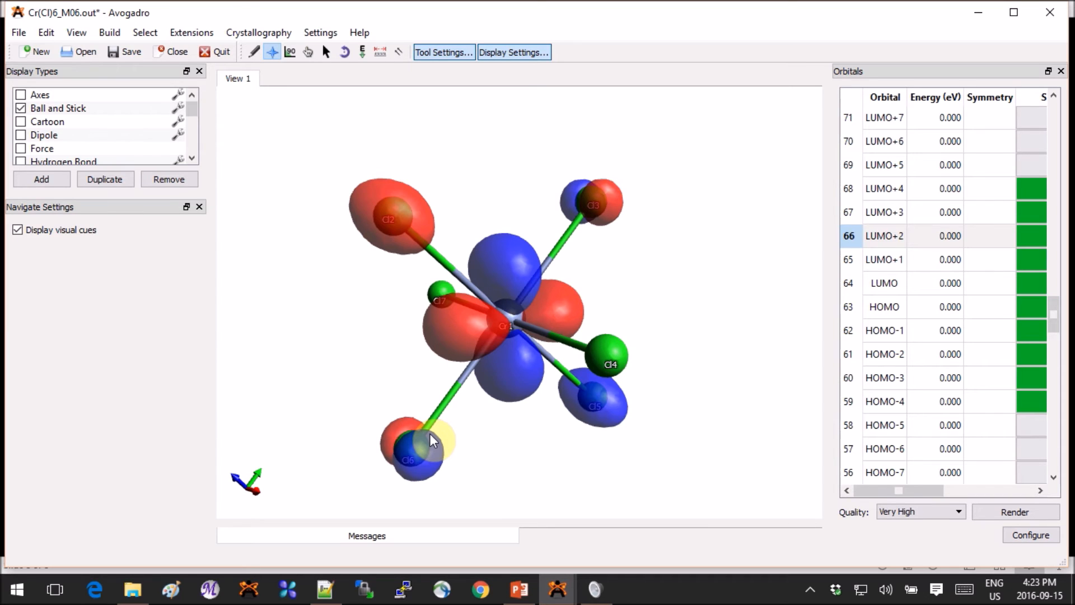
left_click(323, 588)
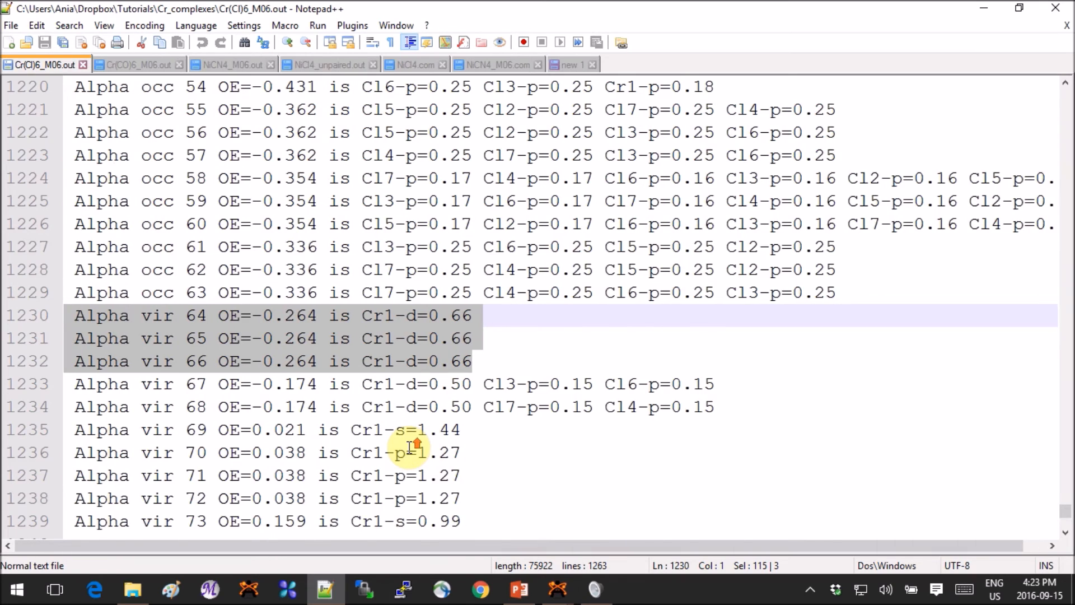
Scroll the CrCl6 output down to virtual orbitals 67 and 68 with Cr1-d=0.50.
scroll("down", 3)
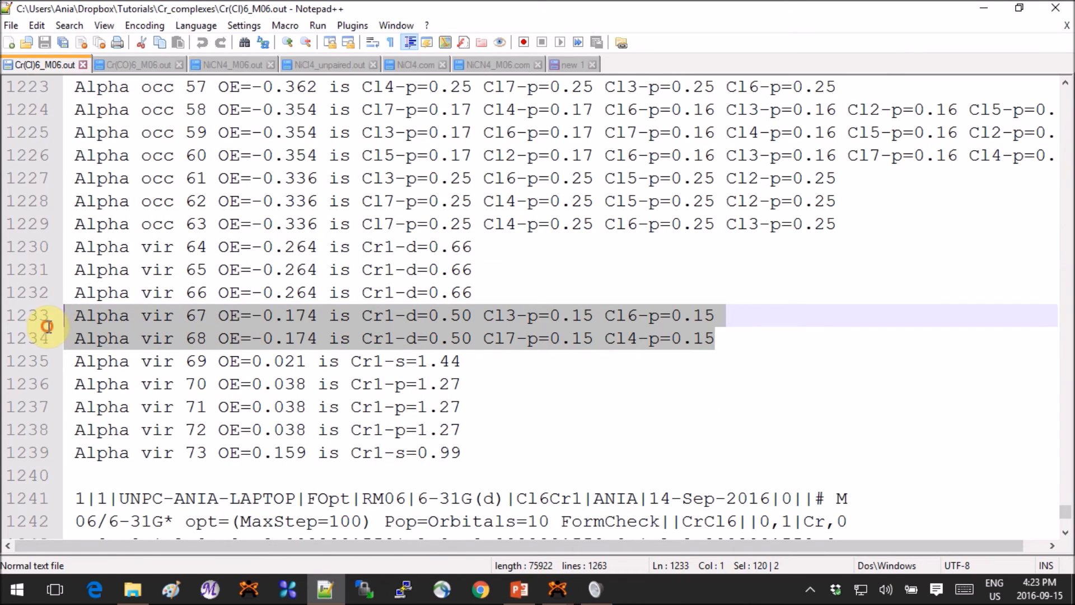
mouse_move(323, 346)
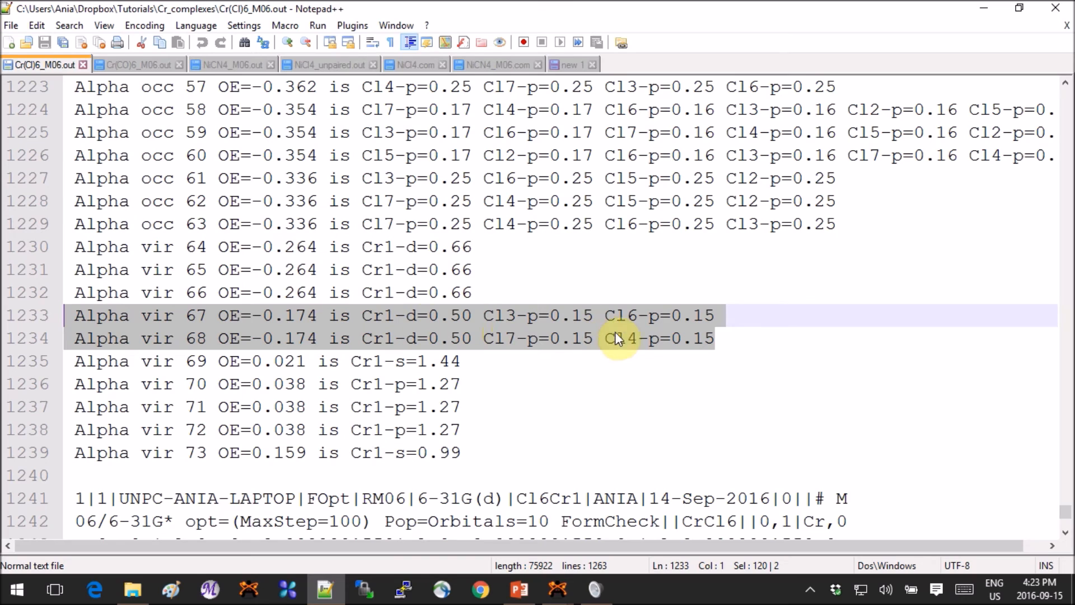
mouse_move(599, 352)
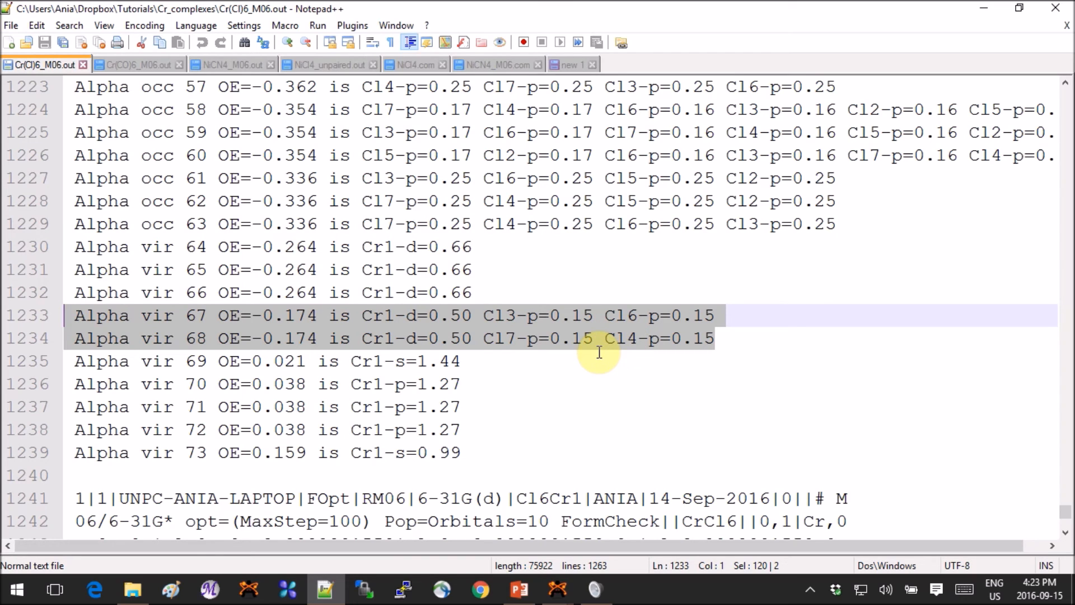
mouse_move(515, 579)
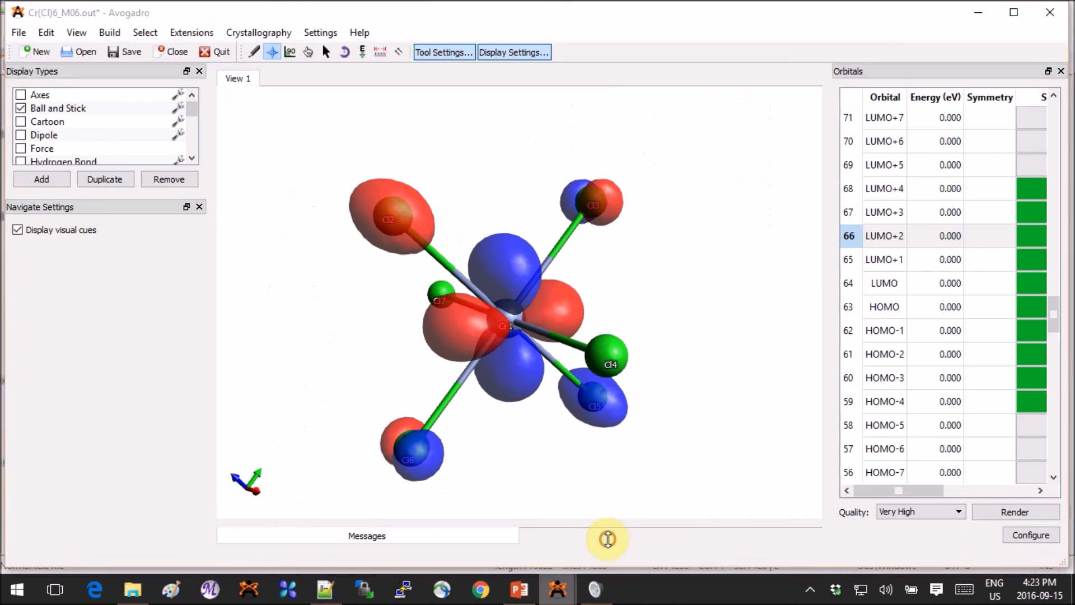
Render CrCl6's LUMO+3 (67) and LUMO+4 (68) surfaces, then return to slide 8.
left_click(885, 212)
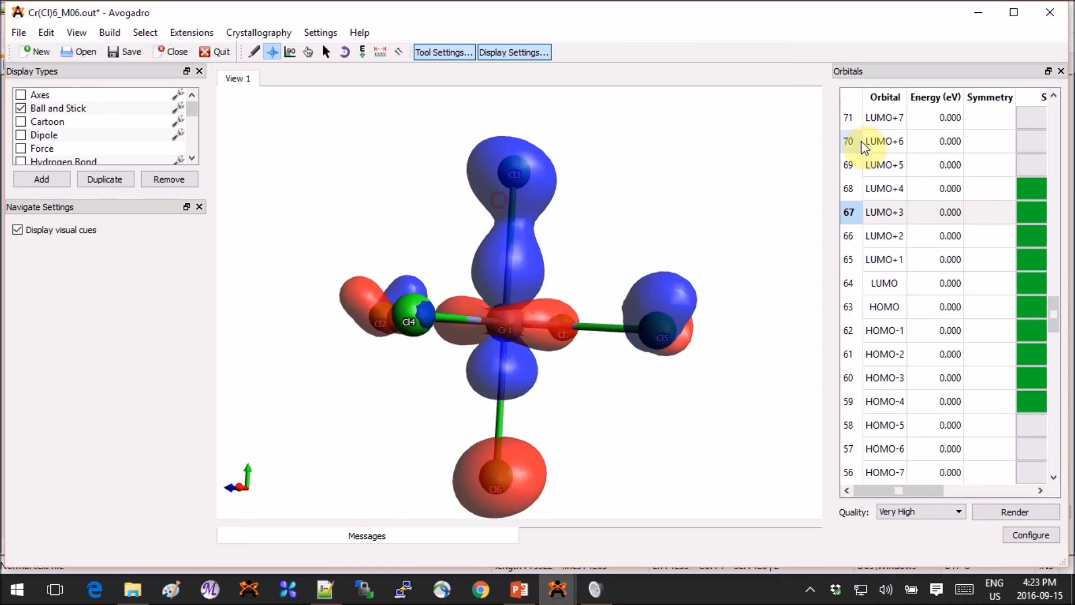
left_click(885, 188)
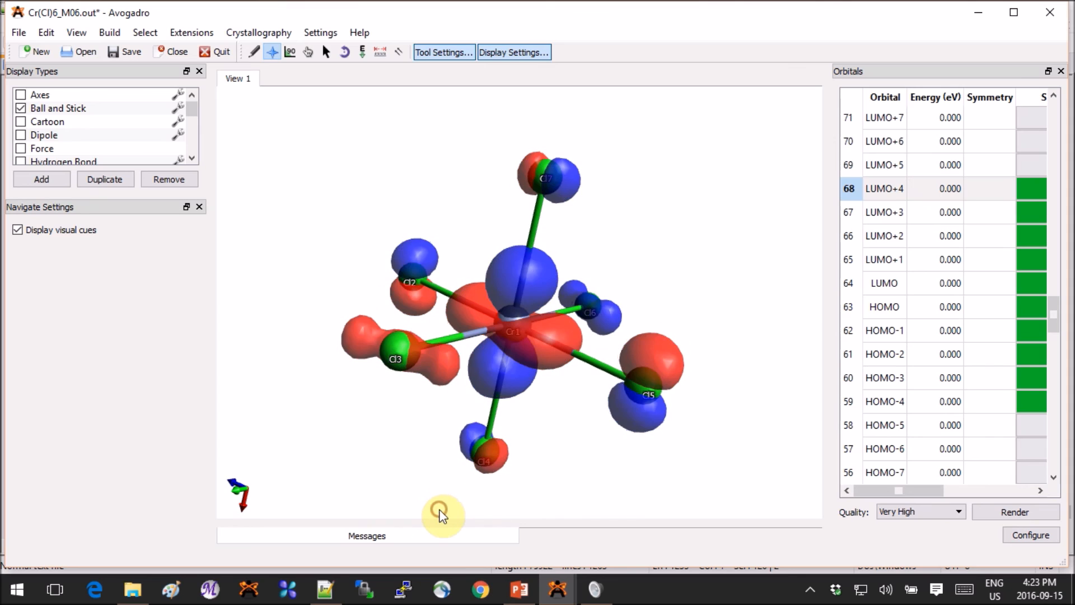
mouse_move(501, 517)
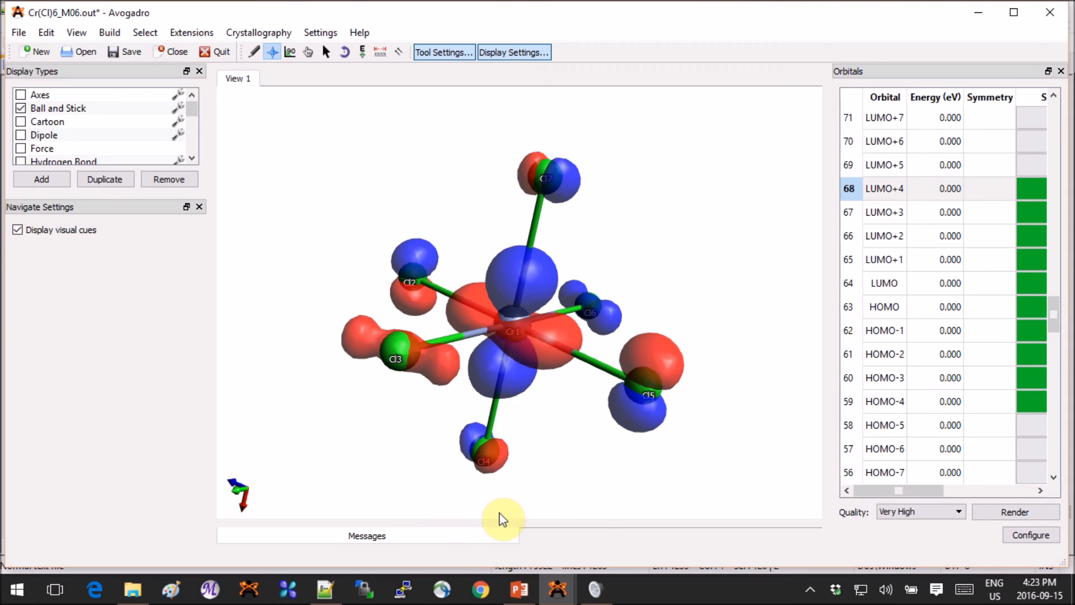
mouse_move(551, 545)
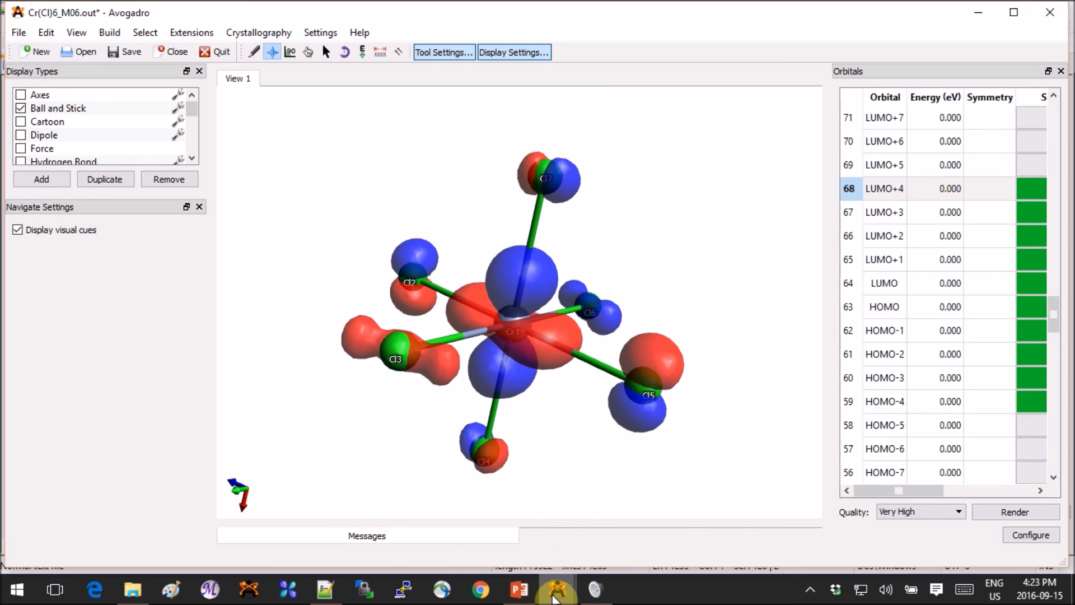
mouse_move(557, 589)
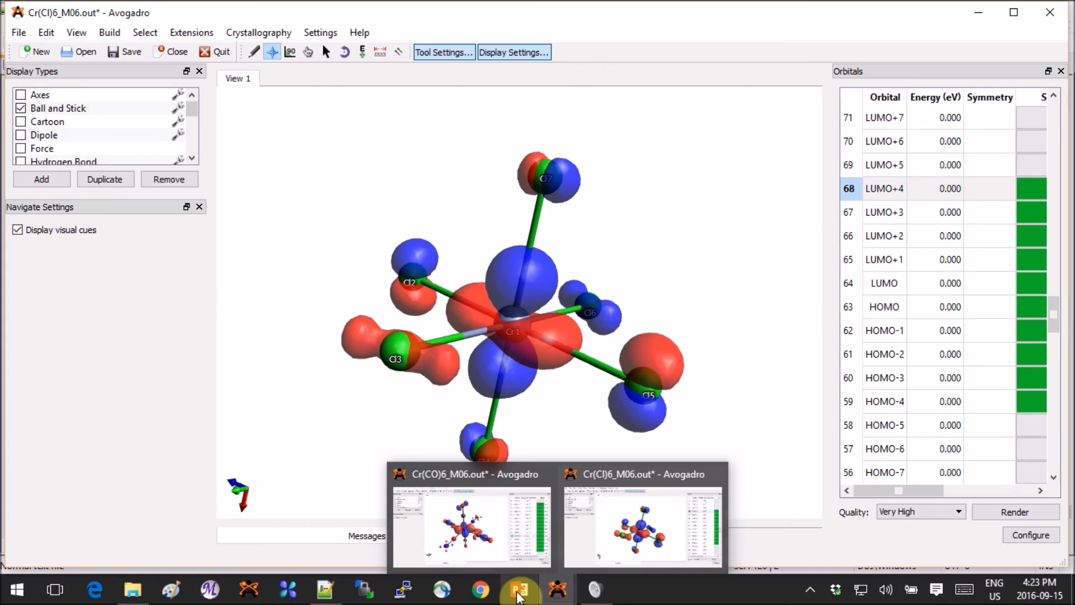
left_click(518, 589)
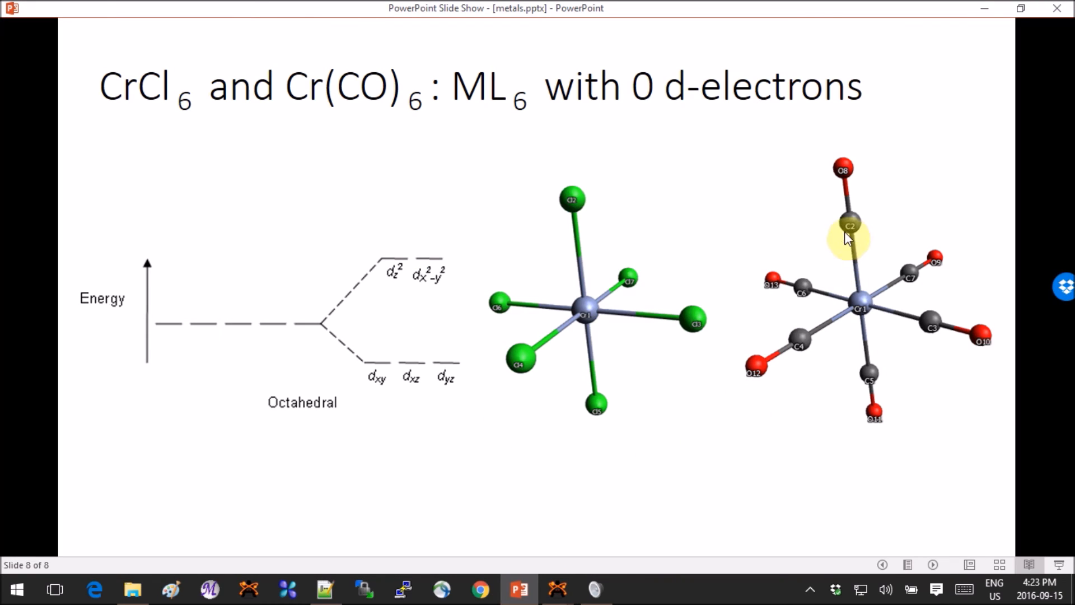
mouse_move(949, 229)
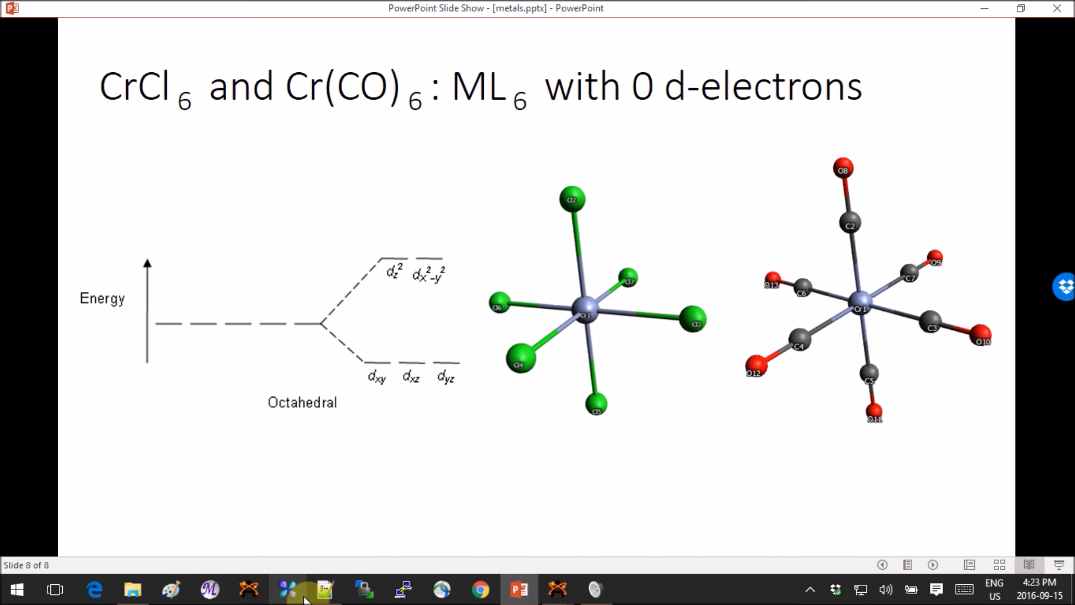
Bring the CrCl6 Gaussian output back up in Notepad++.
left_click(323, 589)
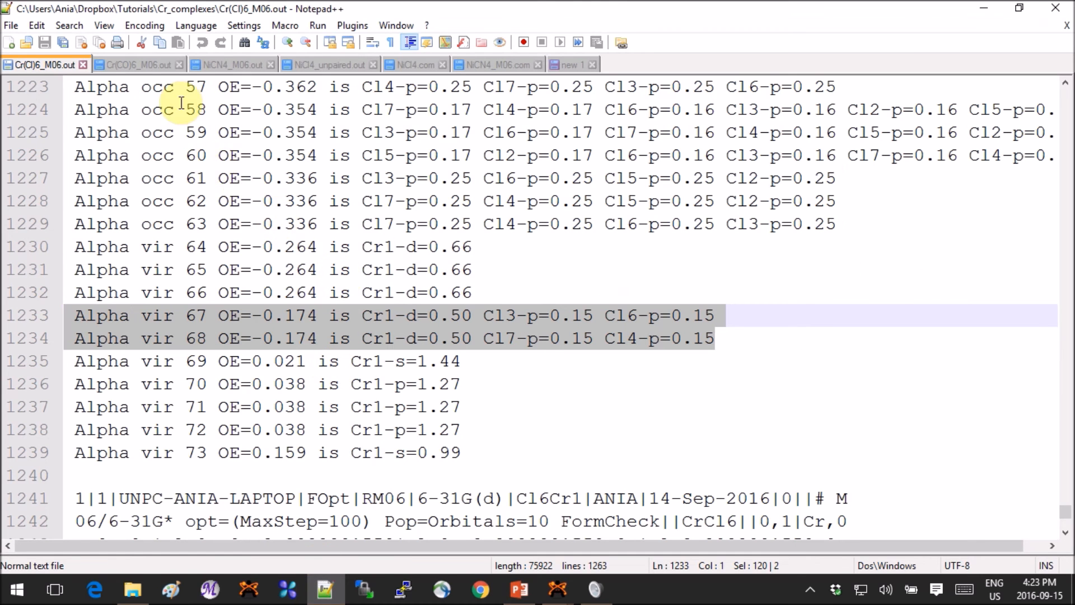
In Cr(CO)6_M06.out, mark occupied orbitals 52–54 with Cr1-d=0.55.
left_click(138, 64)
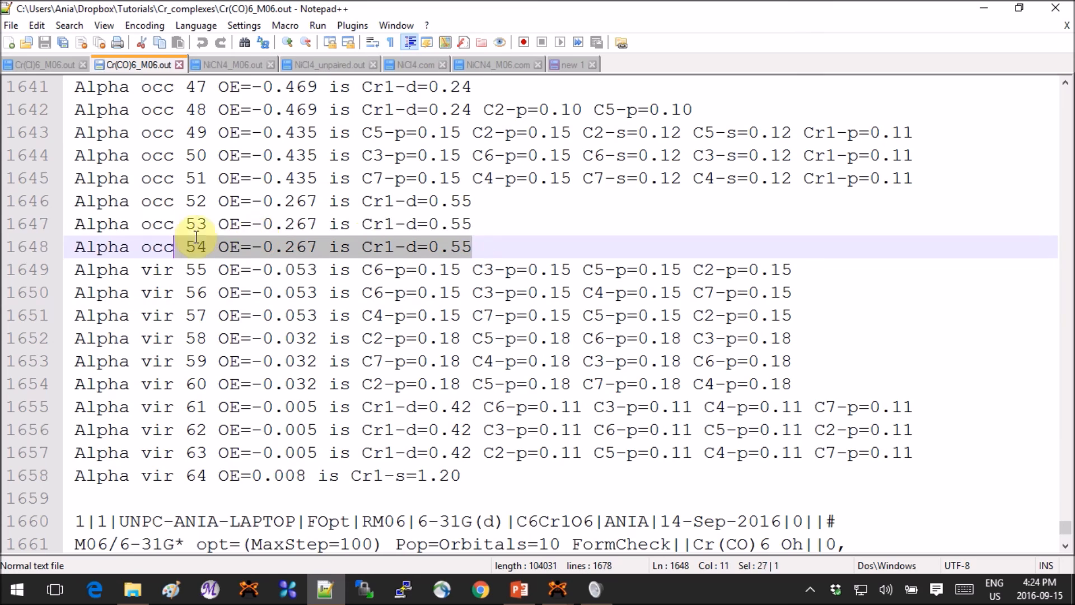
left_click_drag(194, 246, 521, 201)
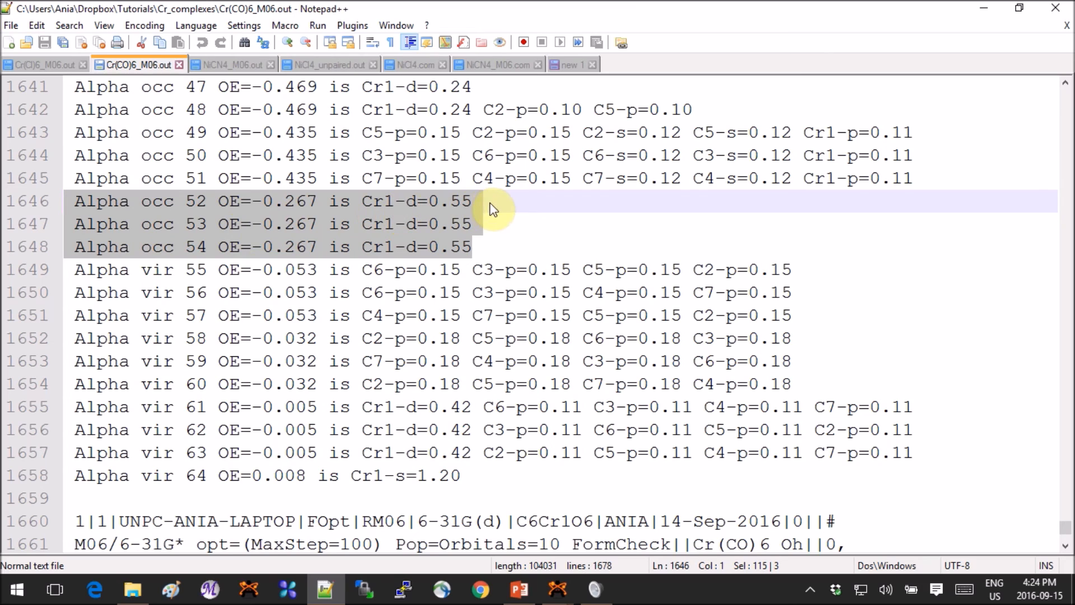
mouse_move(513, 209)
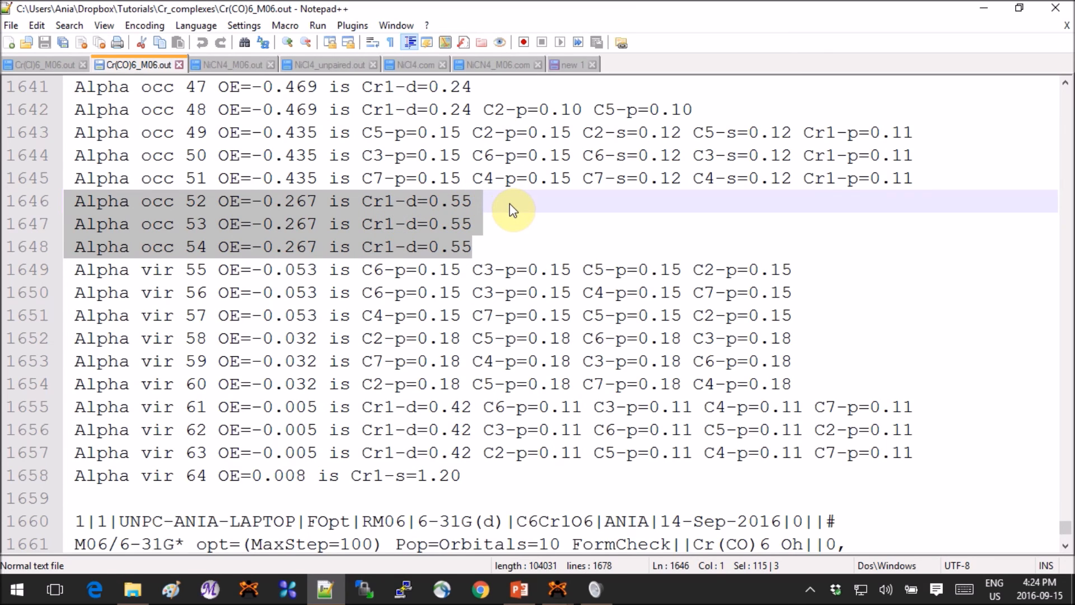
mouse_move(357, 204)
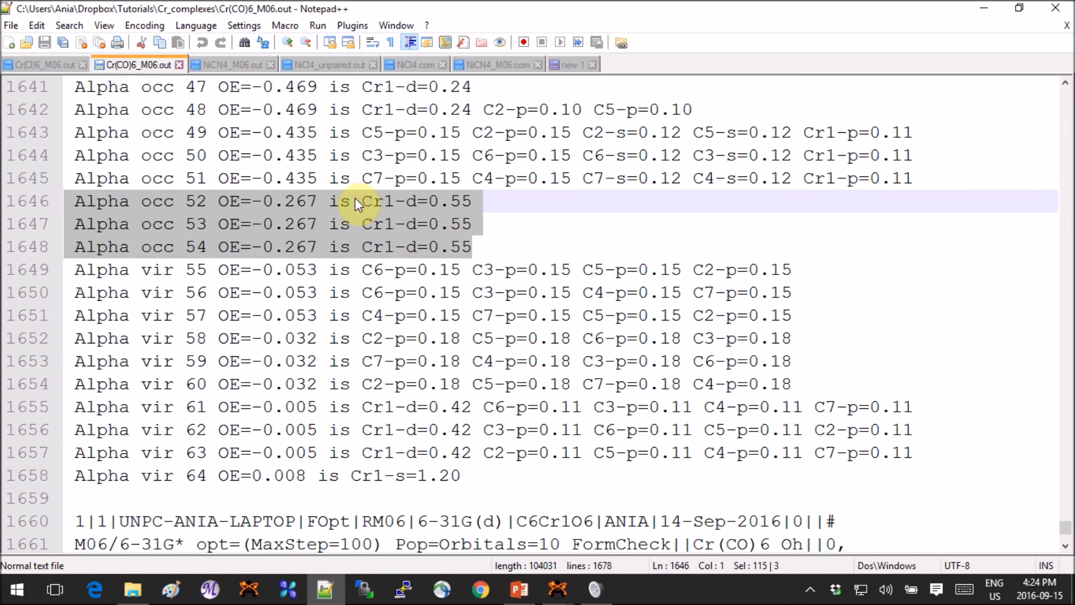
mouse_move(463, 361)
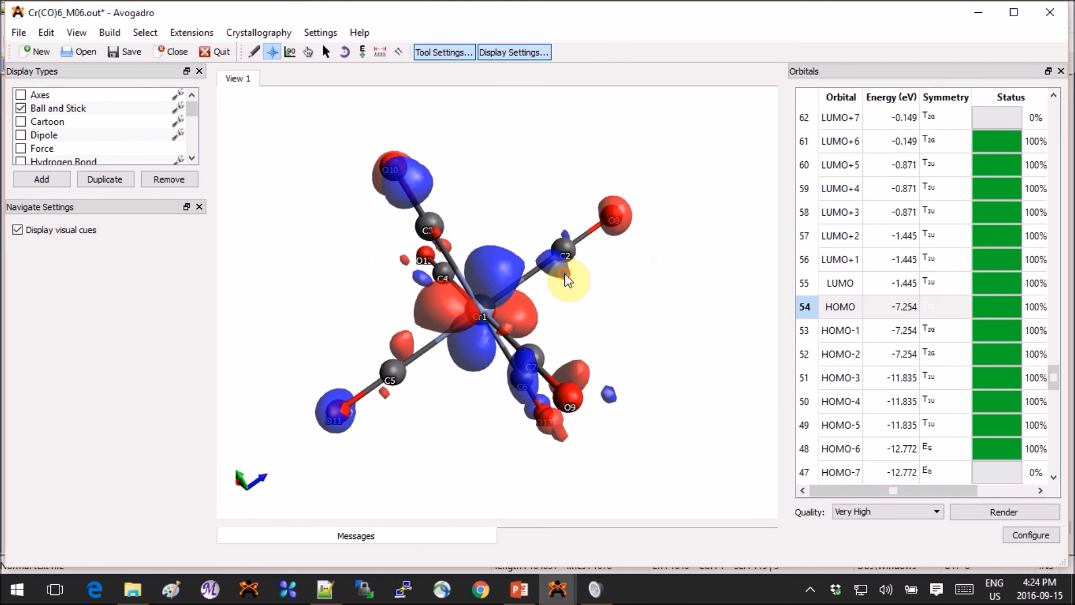
Render Cr(CO)6's HOMO-1 (53) and HOMO-2 (52) surfaces, then return to slide 8.
left_click(840, 330)
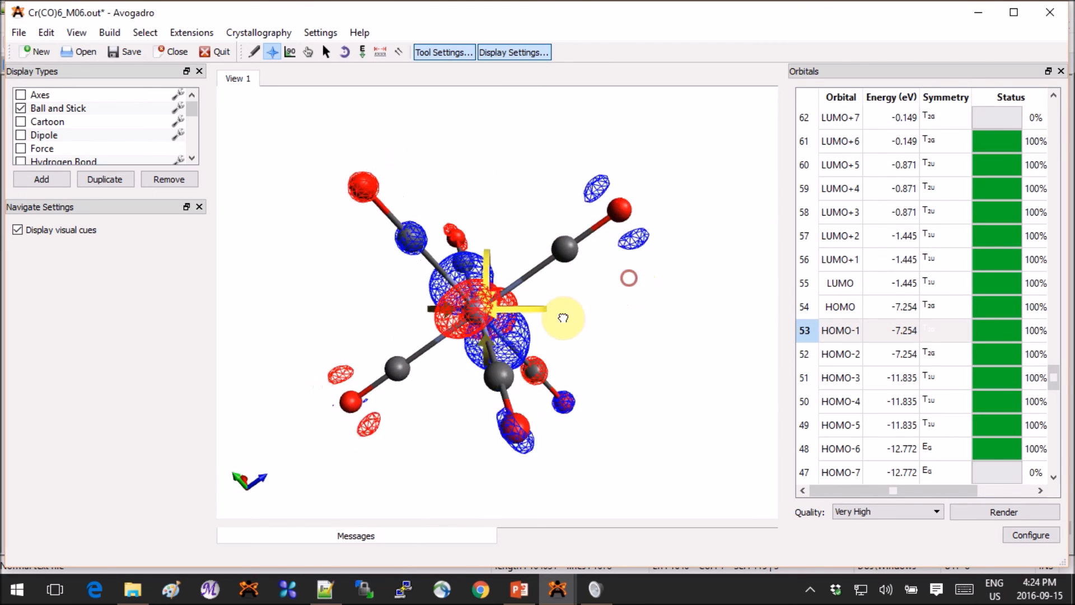
left_click(840, 354)
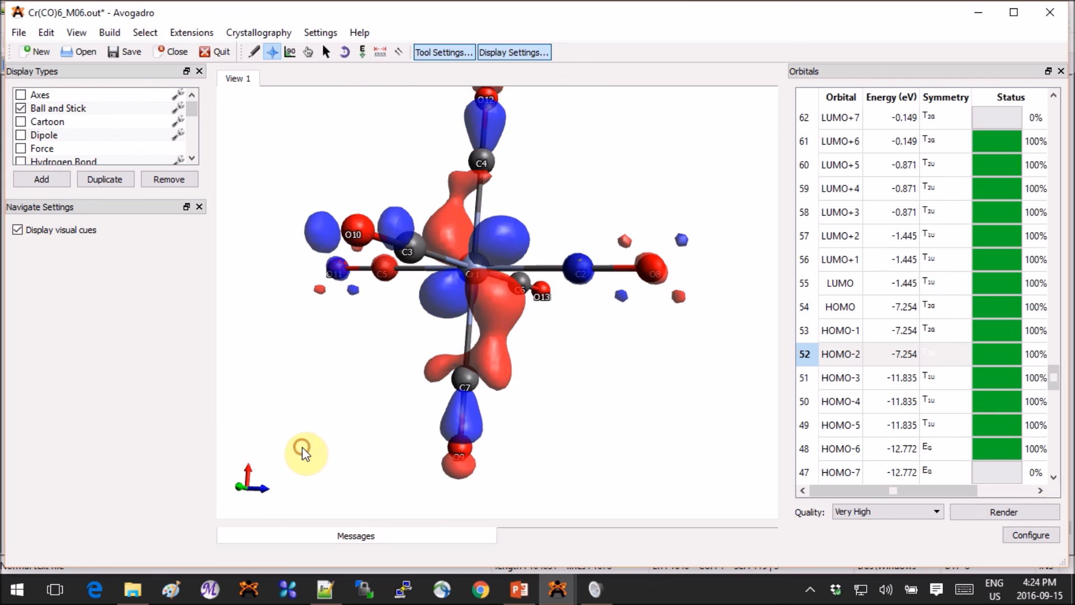
mouse_move(639, 428)
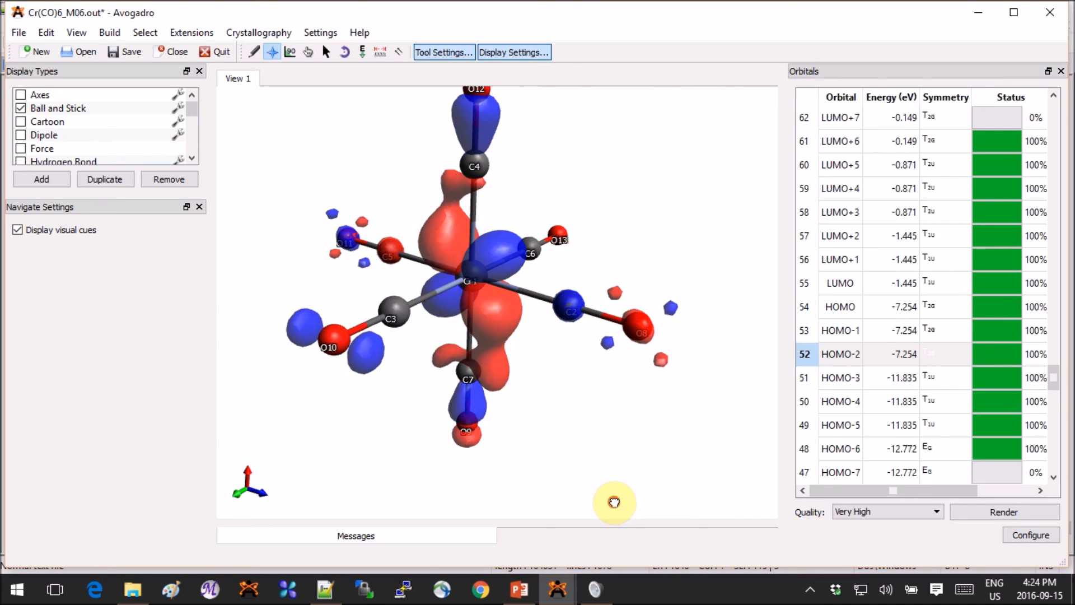
mouse_move(617, 510)
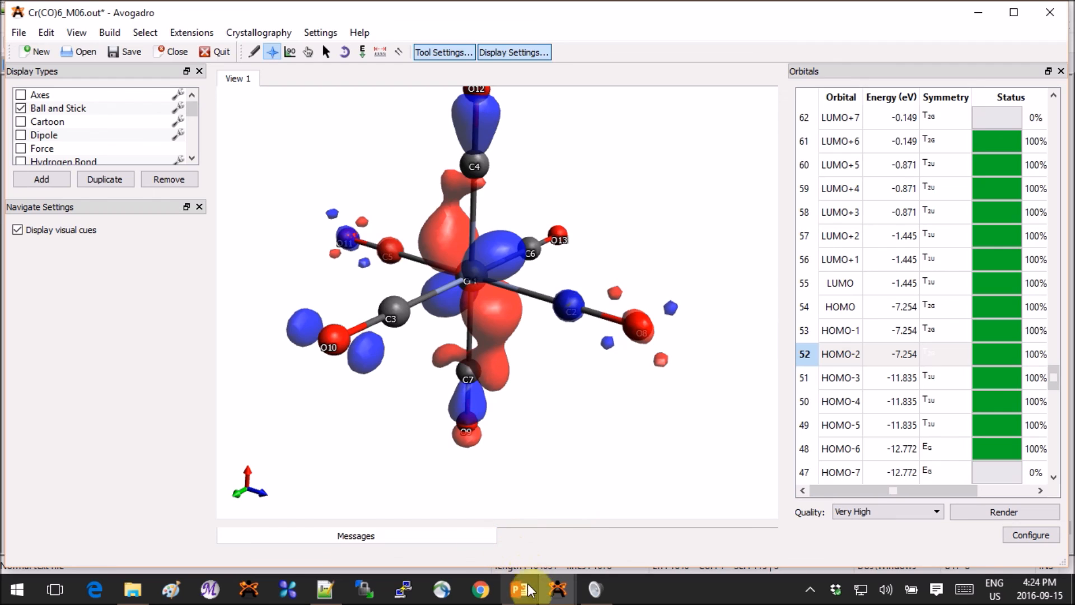
left_click(520, 589)
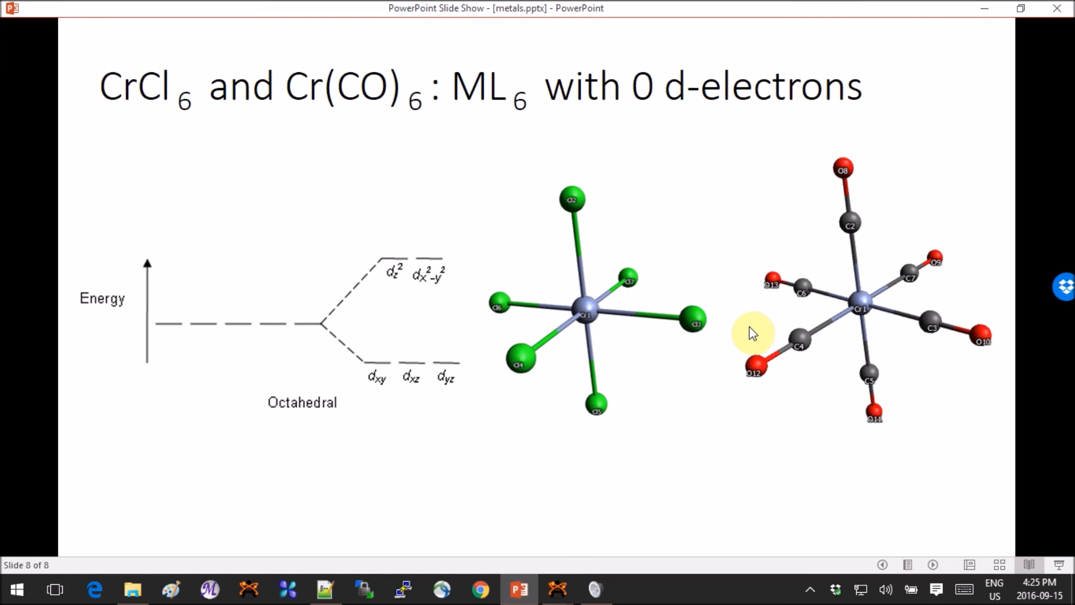